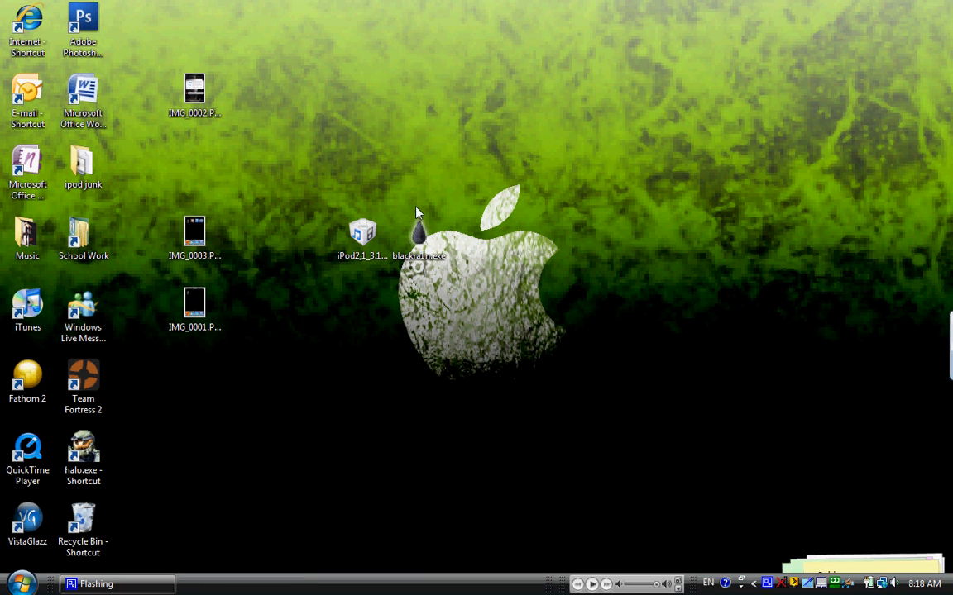
pyautogui.moveTo(428, 206)
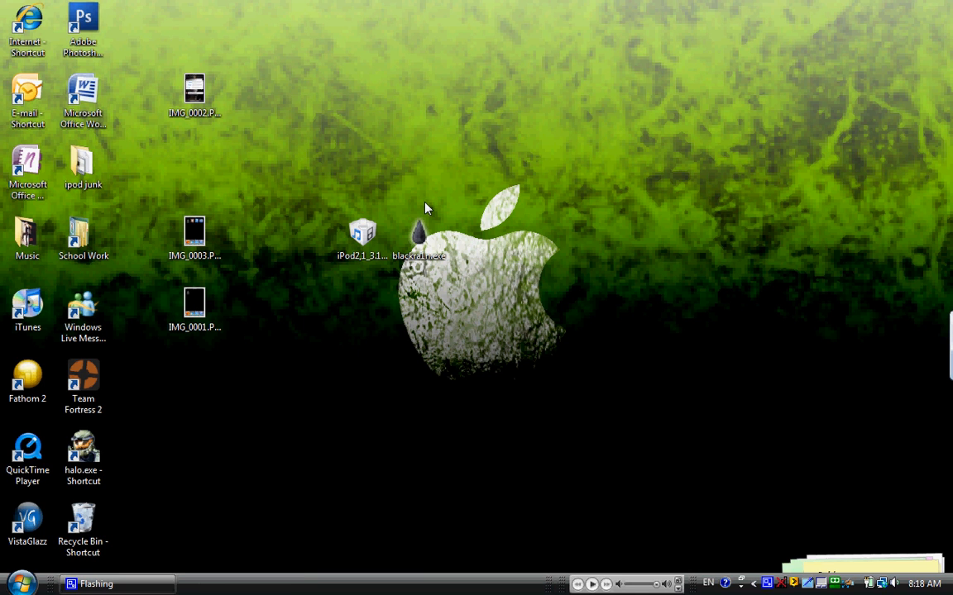
pyautogui.moveTo(504, 276)
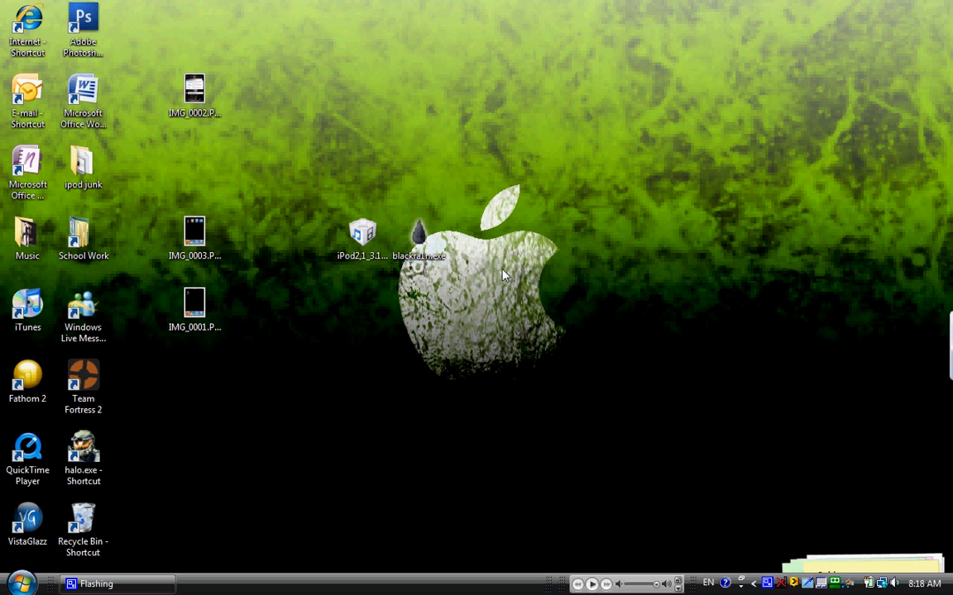
pyautogui.moveTo(569, 245)
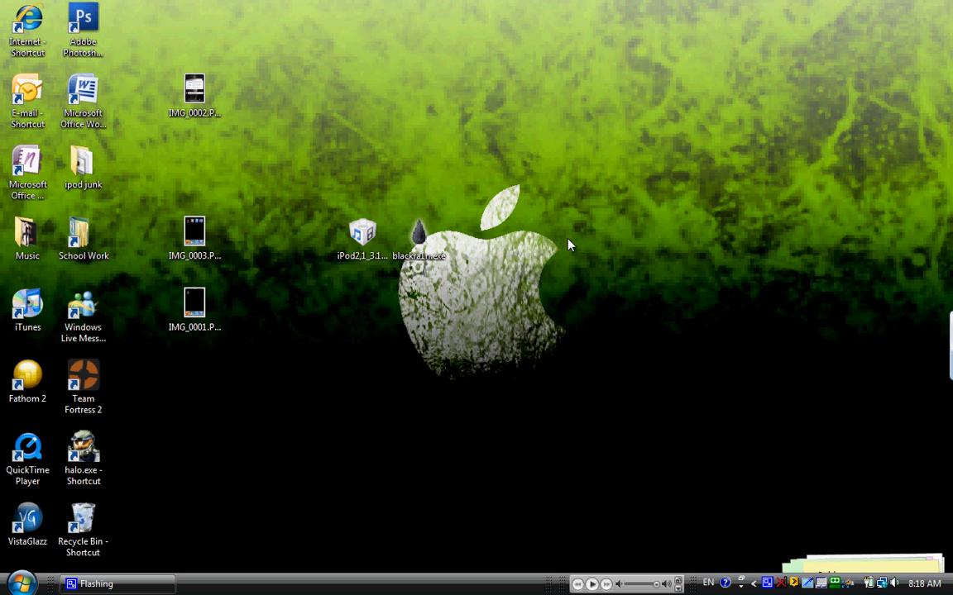
pyautogui.moveTo(564, 240)
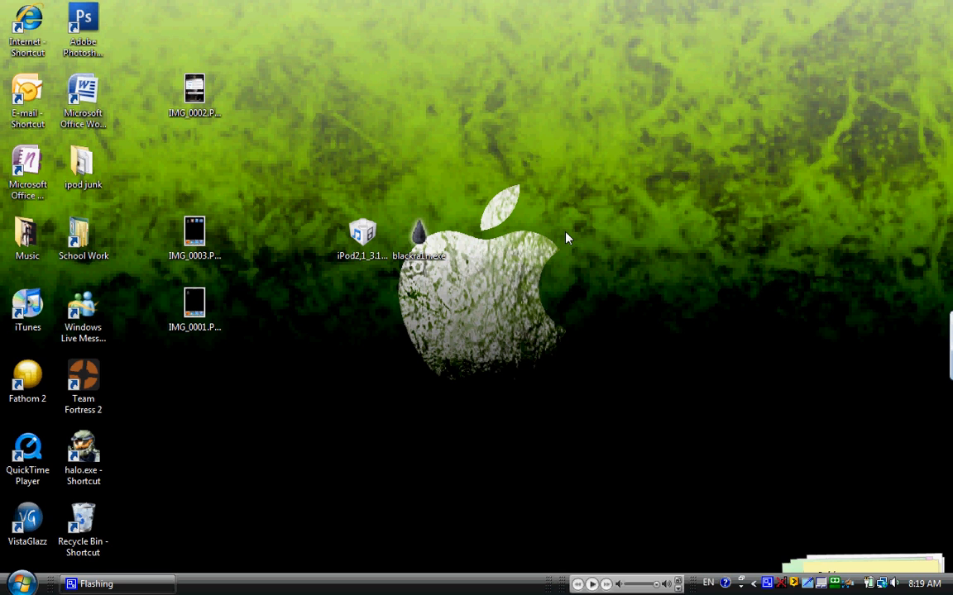
pyautogui.moveTo(555, 237)
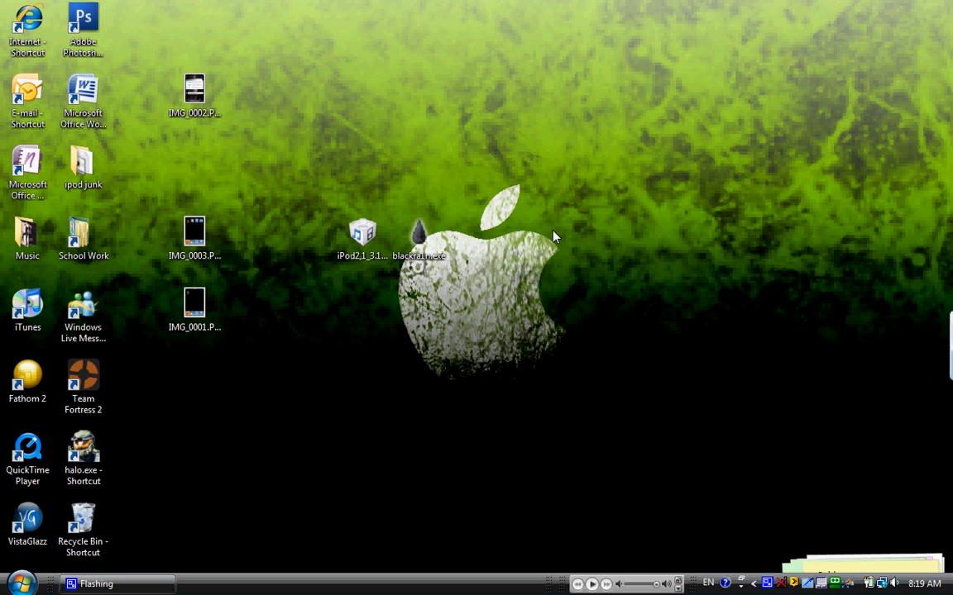
pyautogui.moveTo(559, 217)
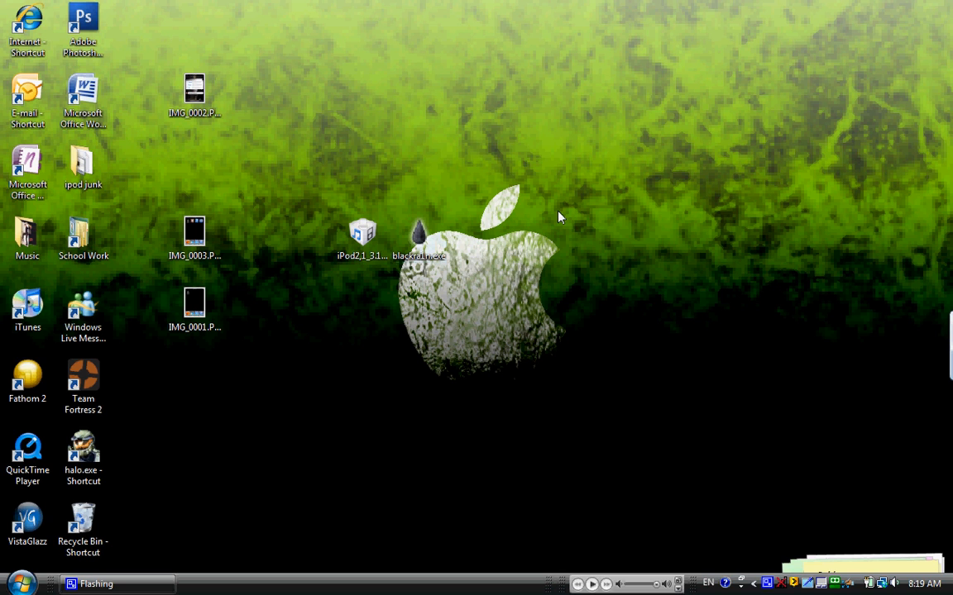
pyautogui.moveTo(562, 216)
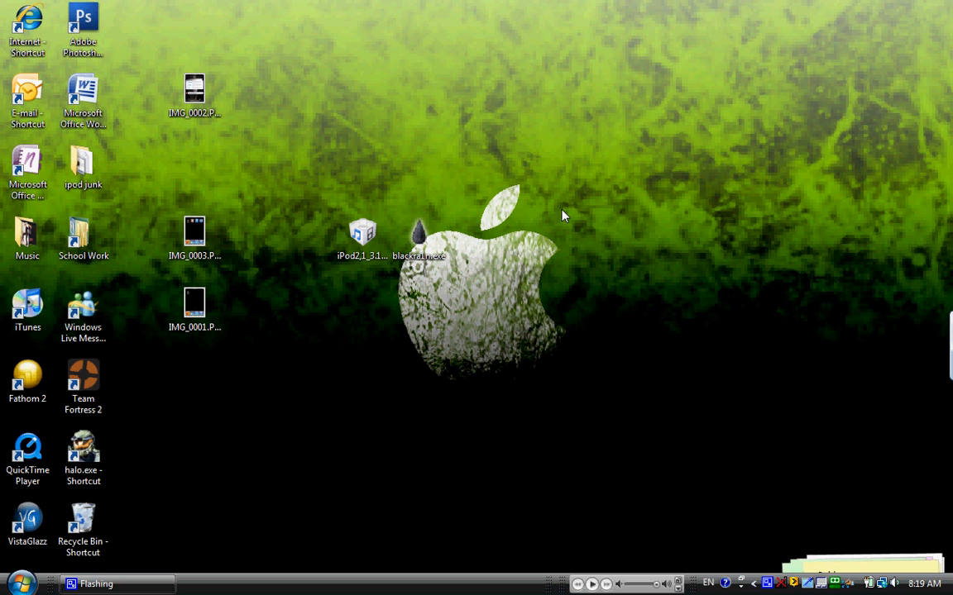
pyautogui.moveTo(488, 228)
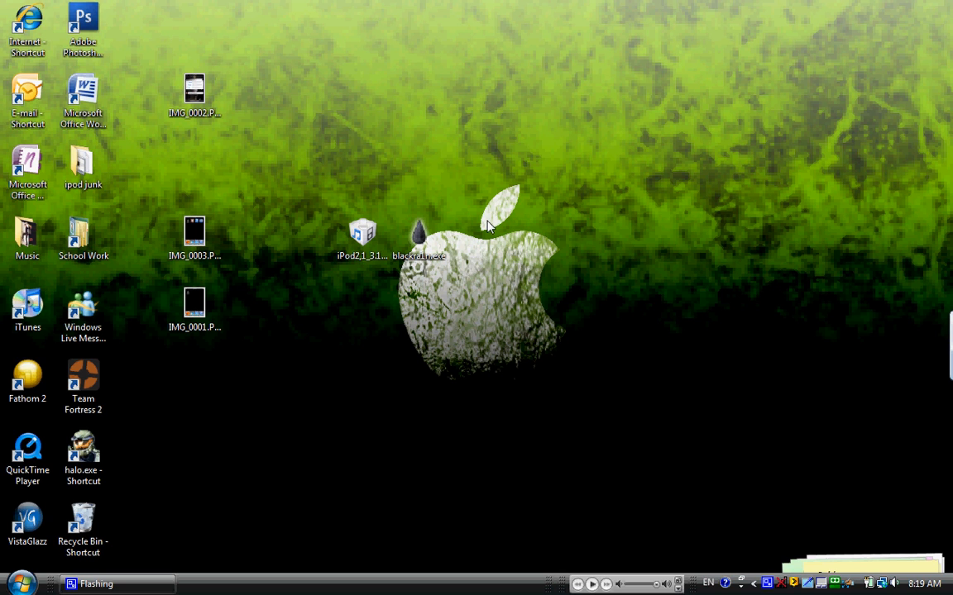
pyautogui.moveTo(567, 240)
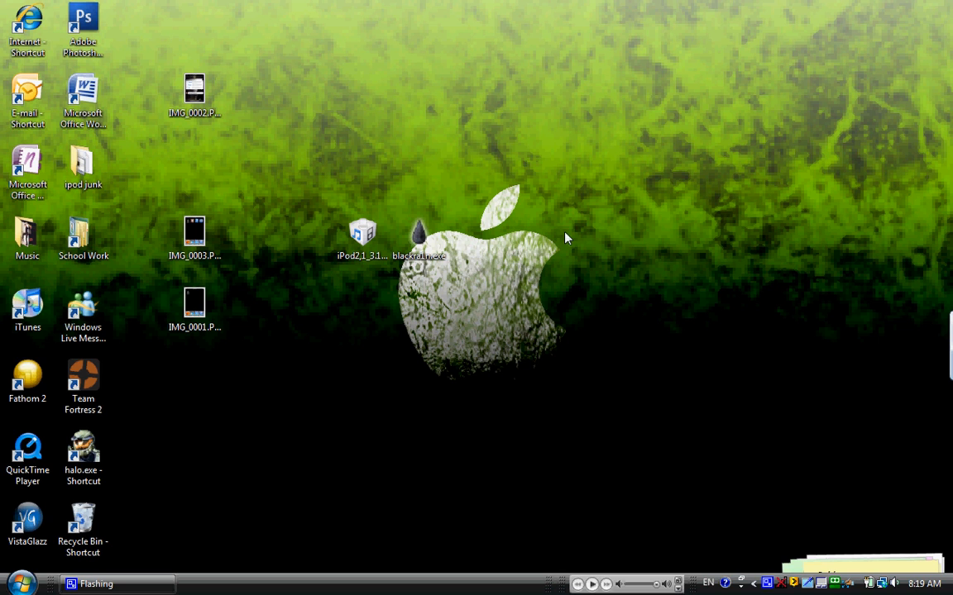
pyautogui.moveTo(656, 257)
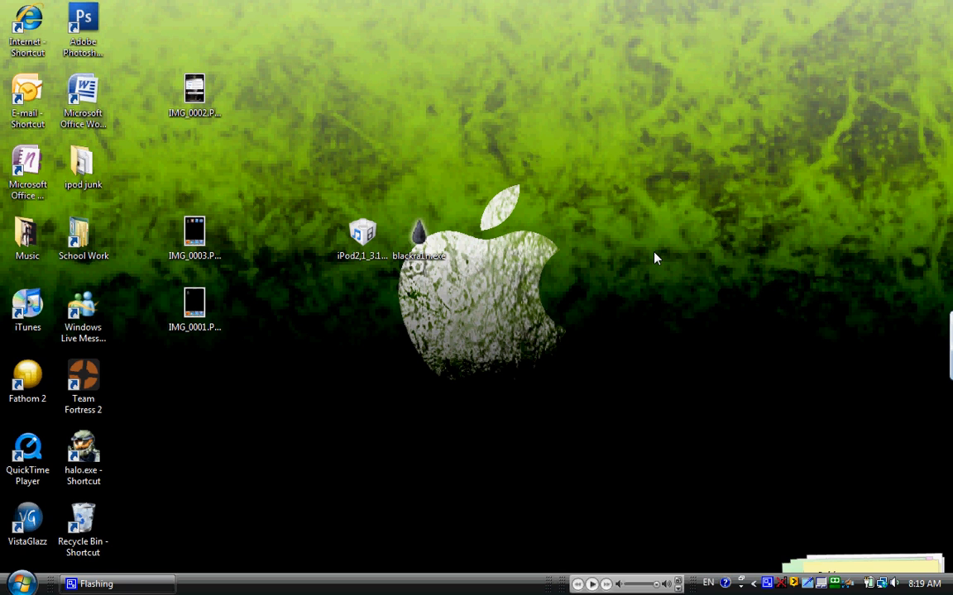
pyautogui.moveTo(535, 245)
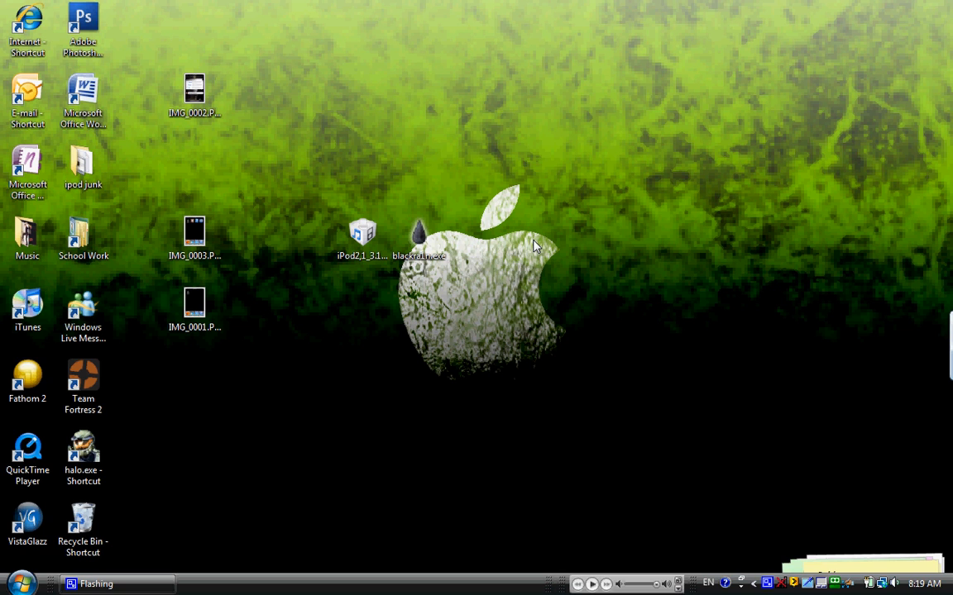
pyautogui.moveTo(535, 246)
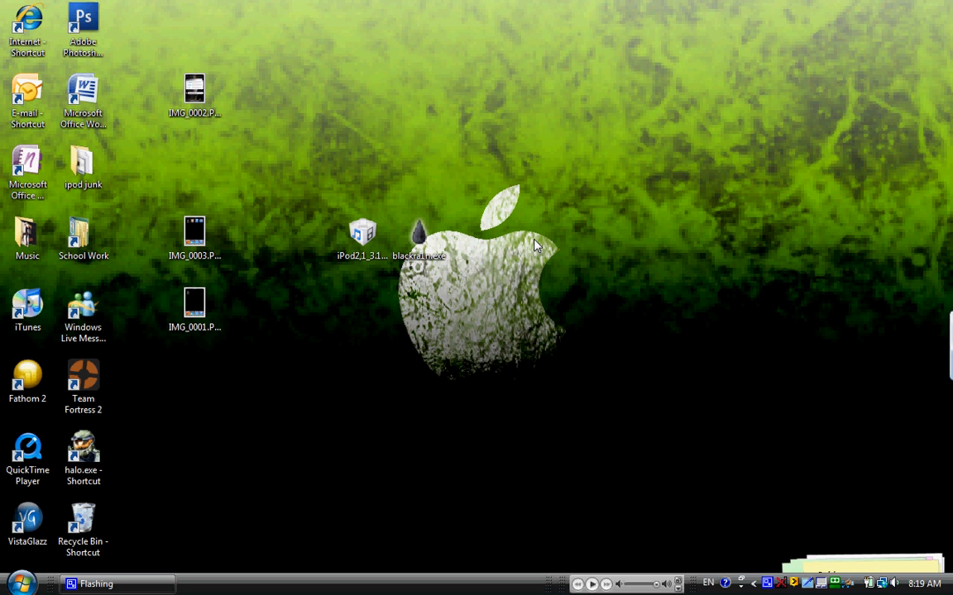
pyautogui.moveTo(480, 235)
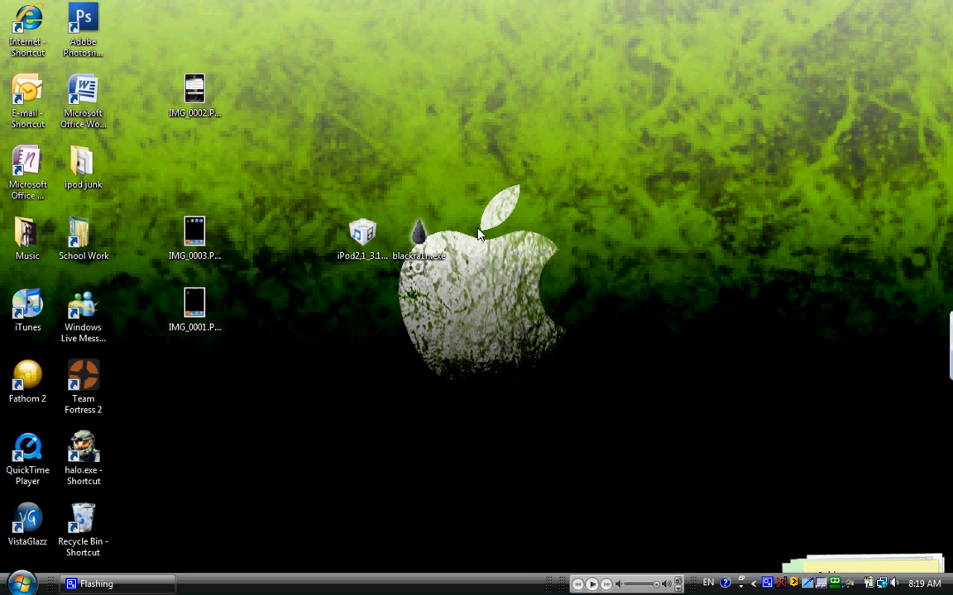
pyautogui.moveTo(575, 196)
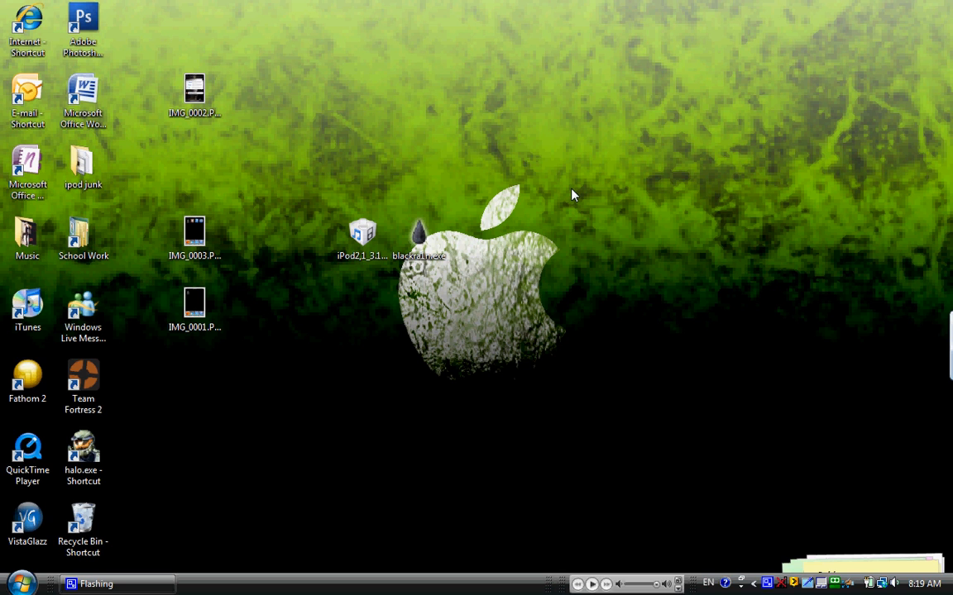
pyautogui.moveTo(470, 242)
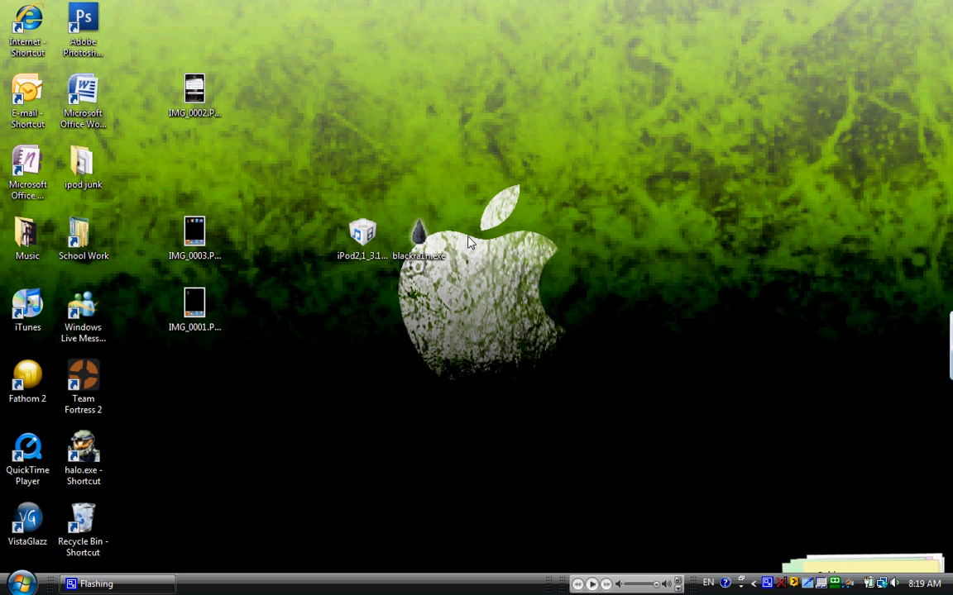
# Select items on the desktop around the blackra1n.exe icon.
pyautogui.click(419, 235)
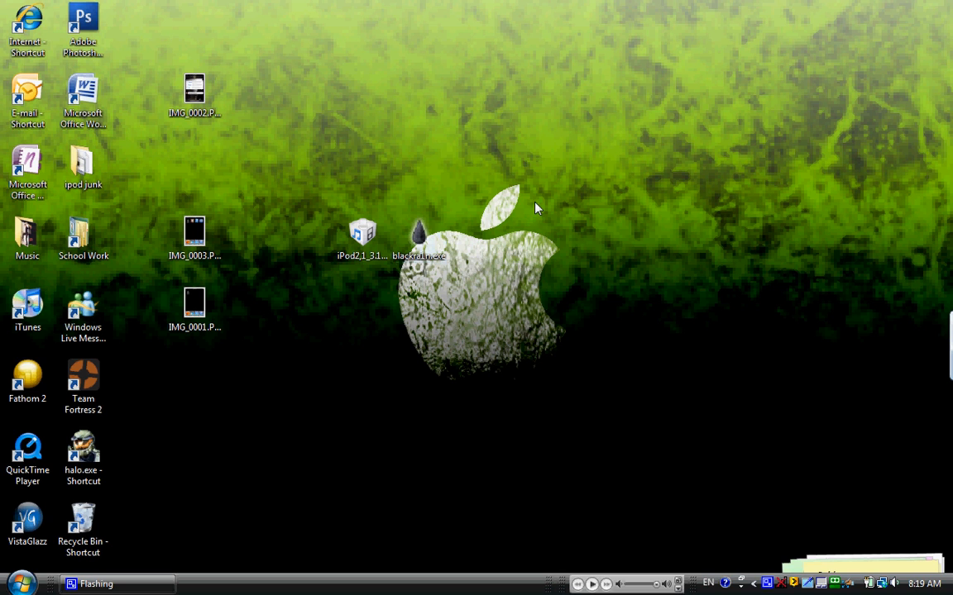
pyautogui.moveTo(598, 206)
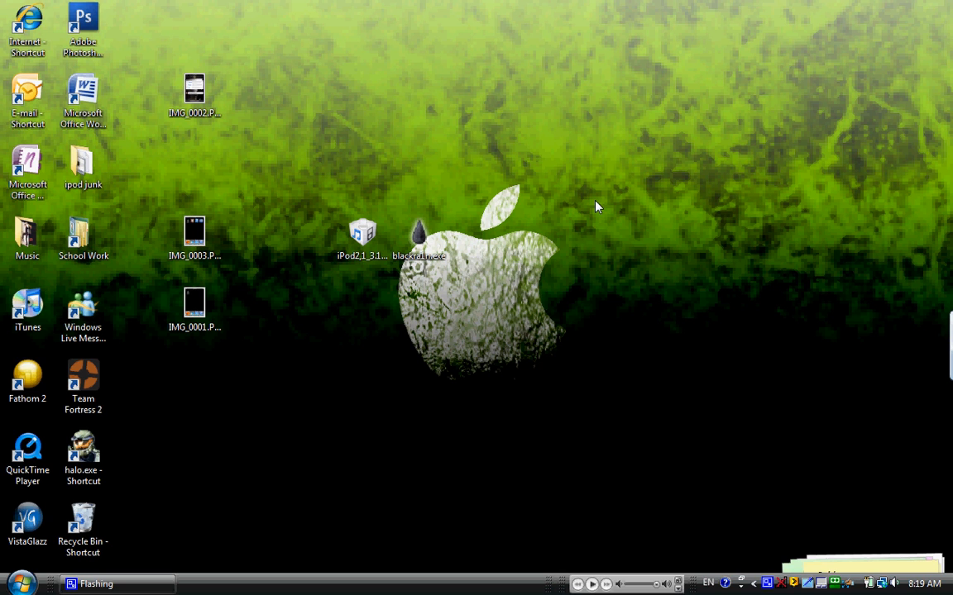
pyautogui.moveTo(591, 205)
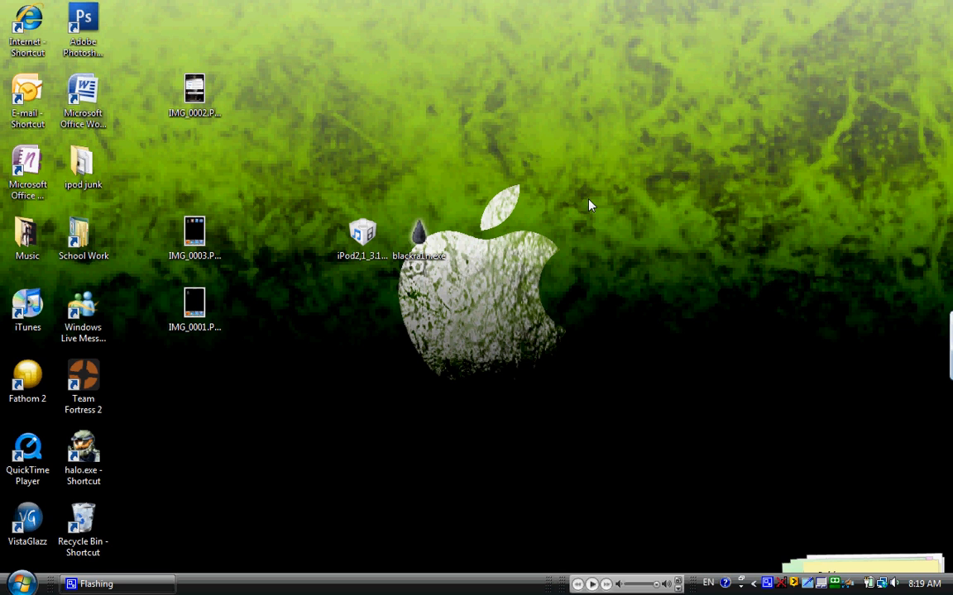
pyautogui.moveTo(537, 226)
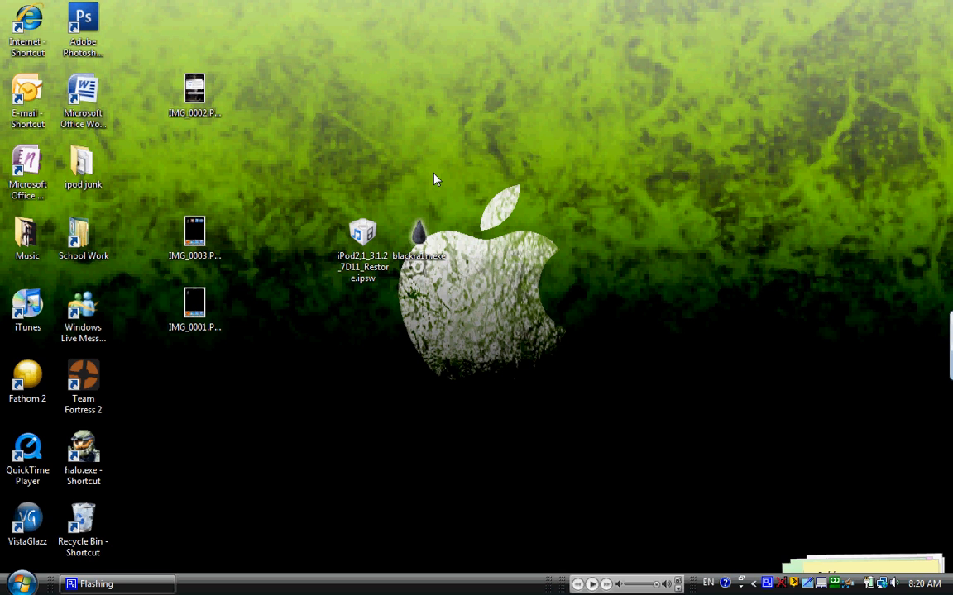
pyautogui.moveTo(452, 181)
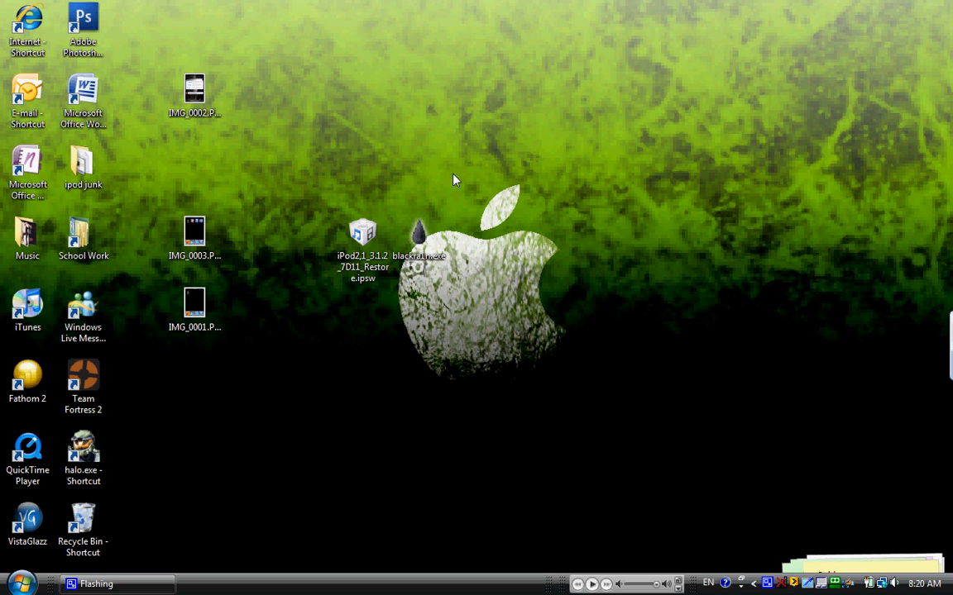
pyautogui.moveTo(525, 131)
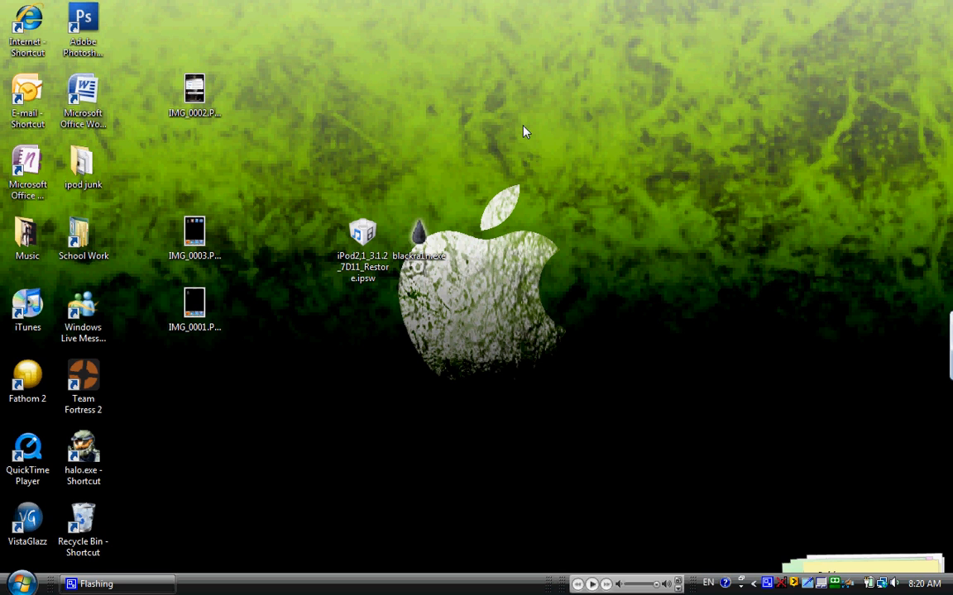
pyautogui.moveTo(537, 138)
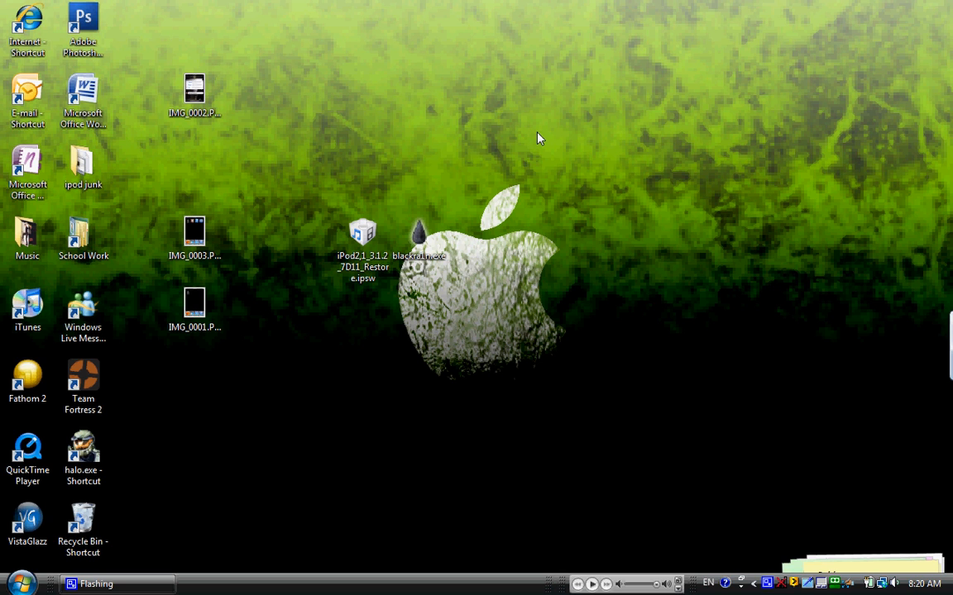
pyautogui.click(362, 240)
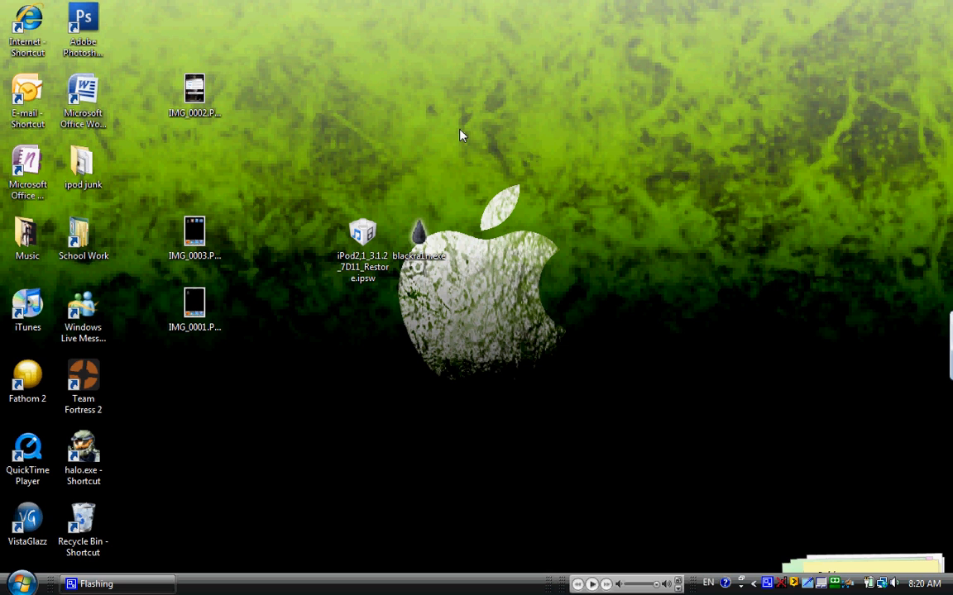
pyautogui.click(362, 248)
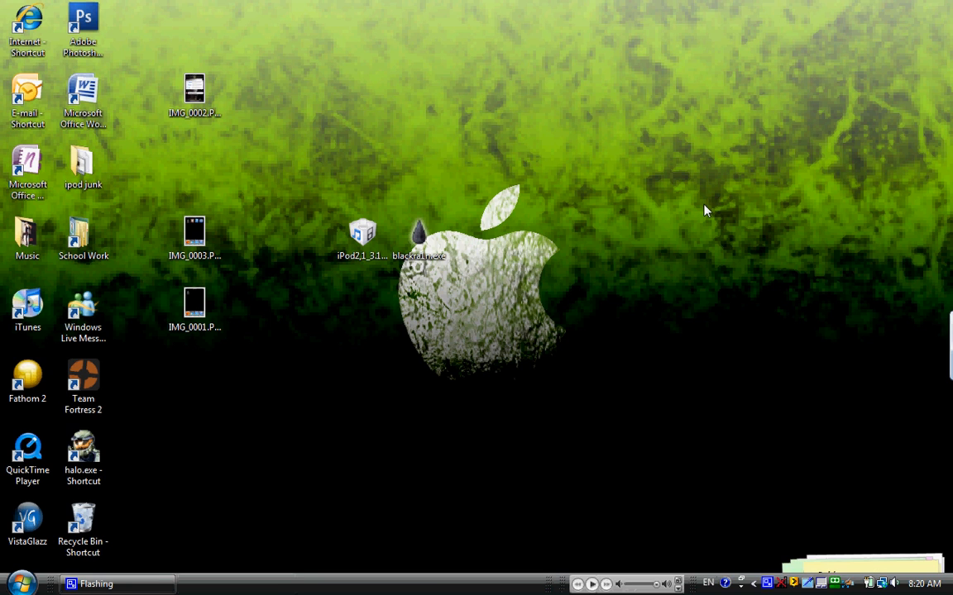
pyautogui.moveTo(706, 264)
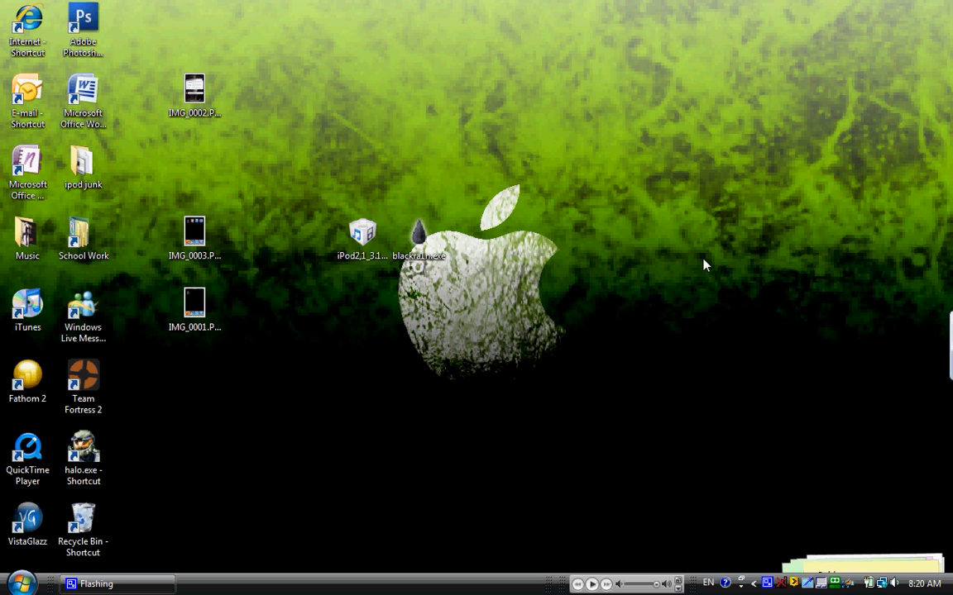
pyautogui.moveTo(541, 240)
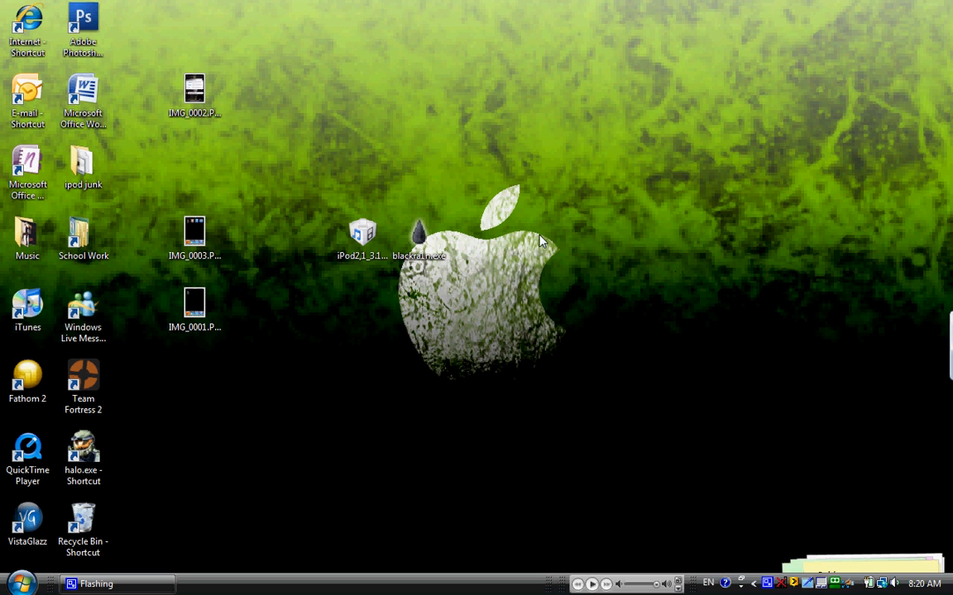
pyautogui.moveTo(554, 213)
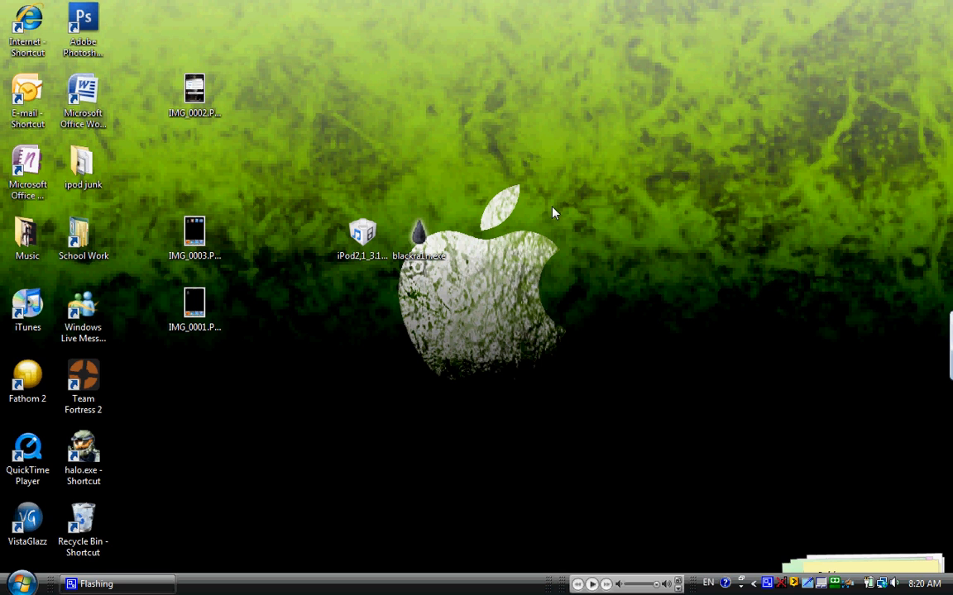
pyautogui.moveTo(560, 217)
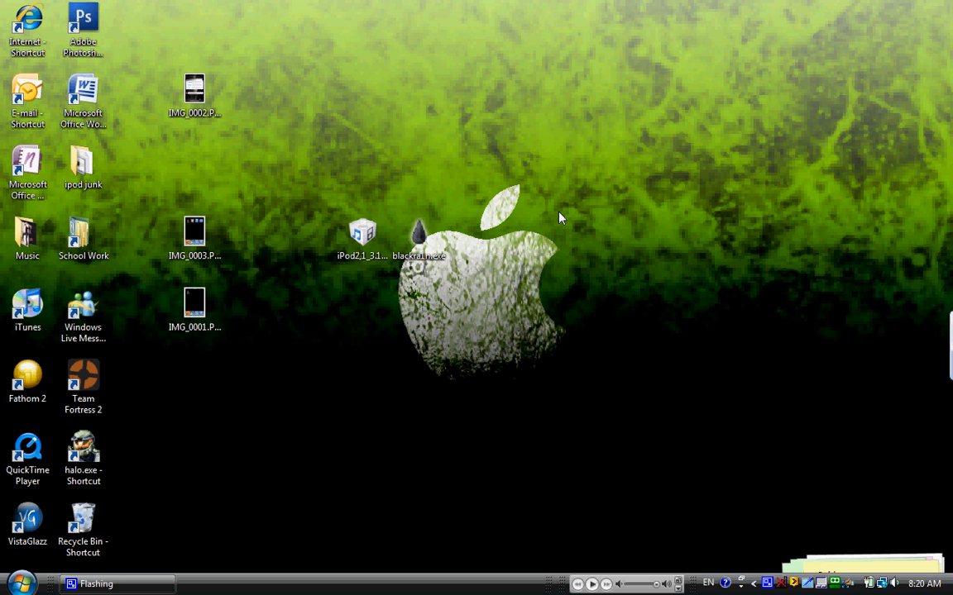
pyautogui.click(419, 235)
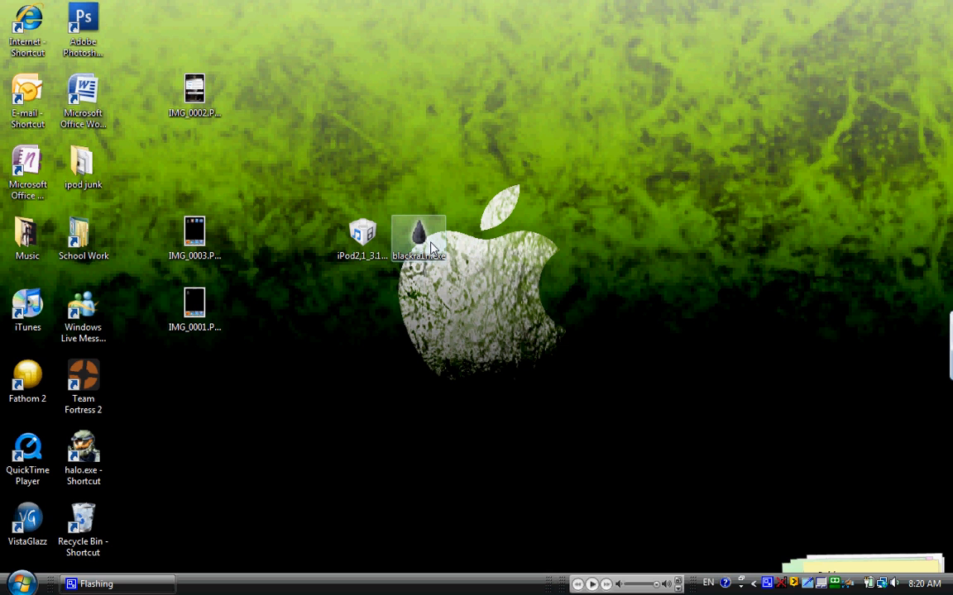
pyautogui.moveTo(426, 246)
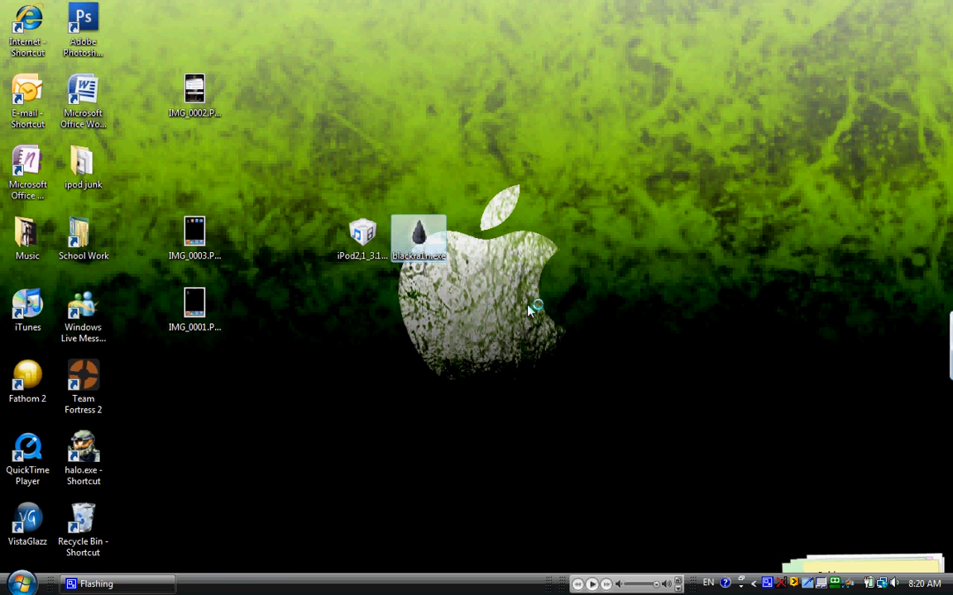
# Launch blackra1n, attempt the jailbreak, then close the window stuck 'waiting for phone'.
pyautogui.doubleClick(417, 236)
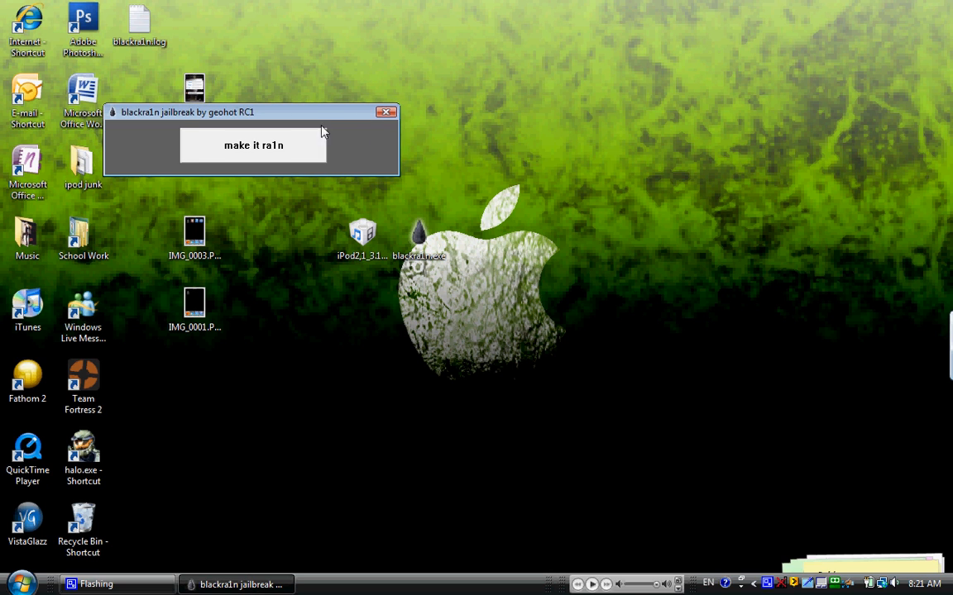
pyautogui.click(253, 145)
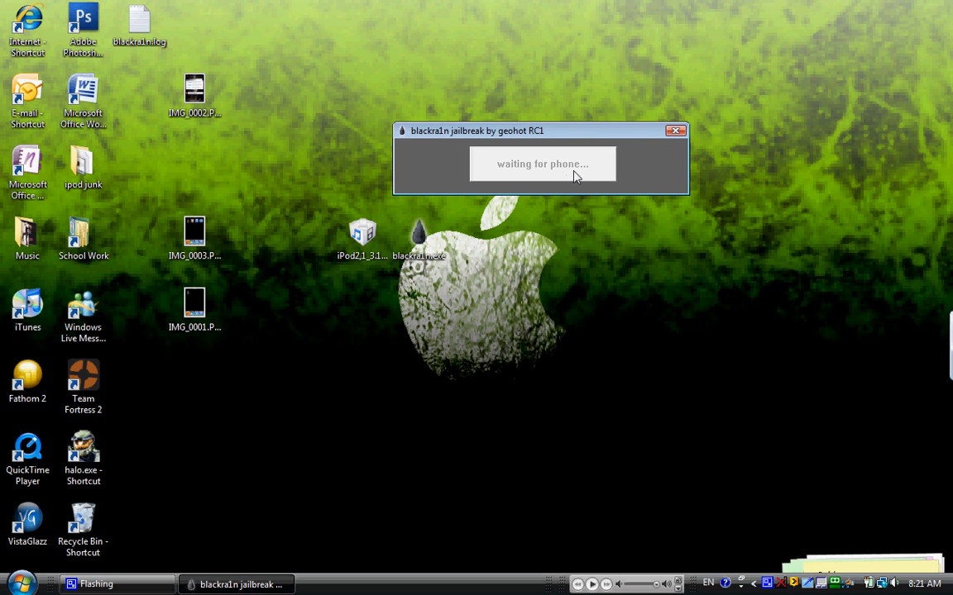
pyautogui.moveTo(748, 191)
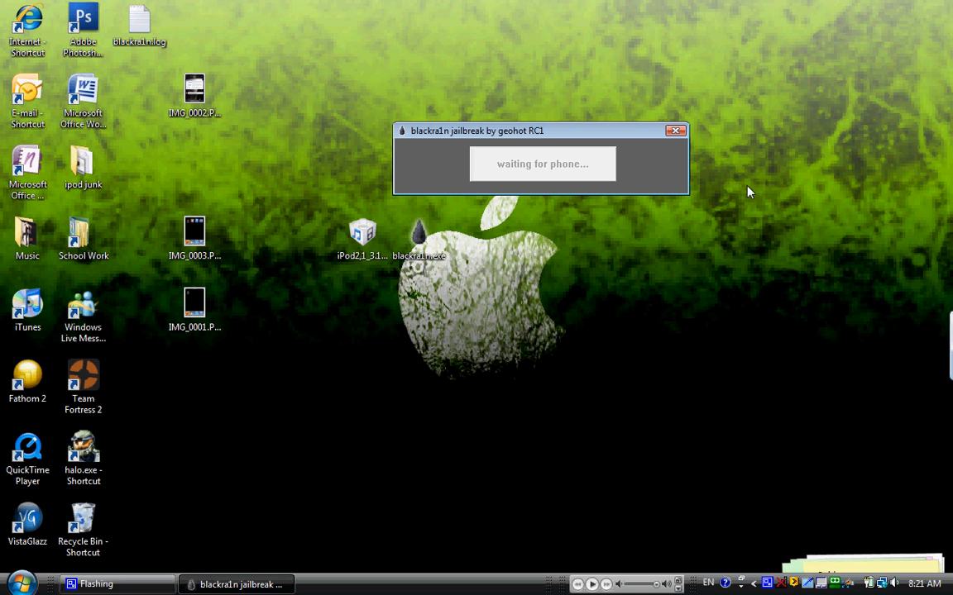
pyautogui.moveTo(707, 177)
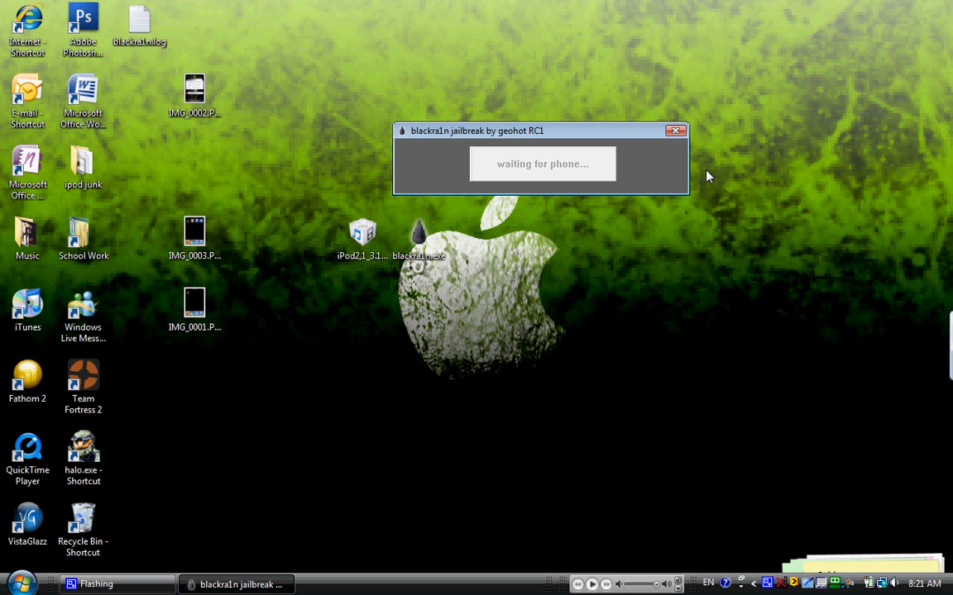
pyautogui.click(675, 131)
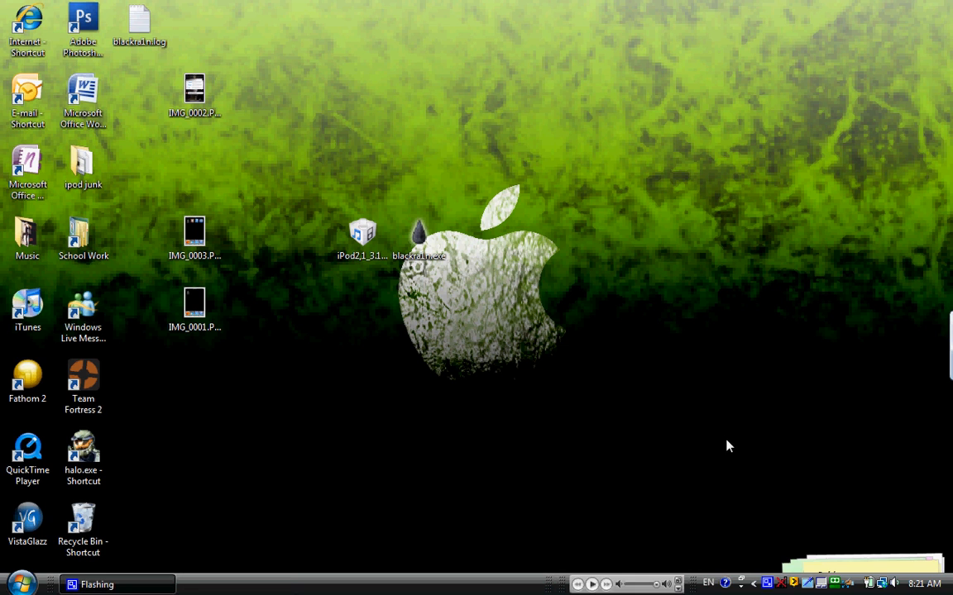
pyautogui.moveTo(824, 565)
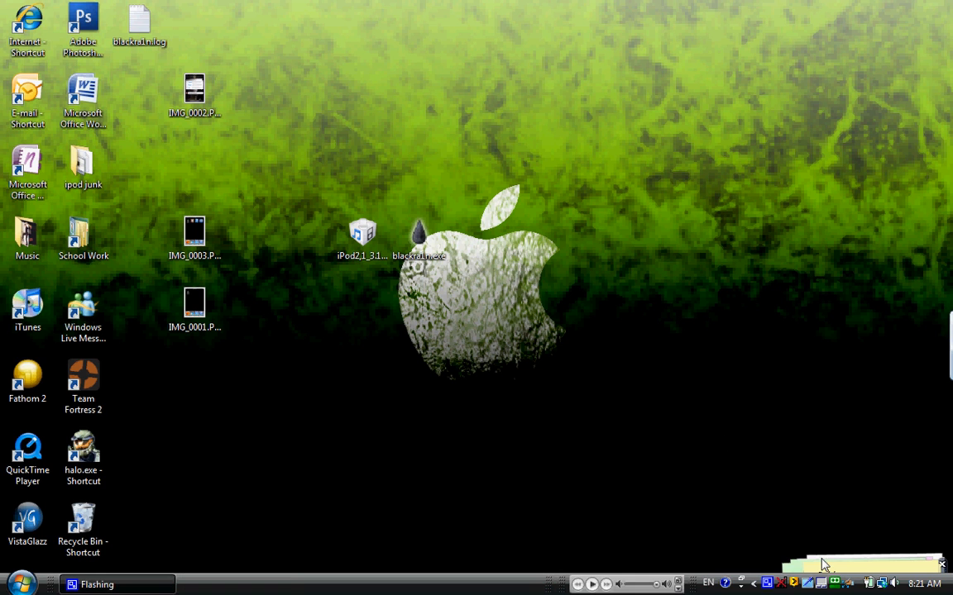
pyautogui.moveTo(763, 495)
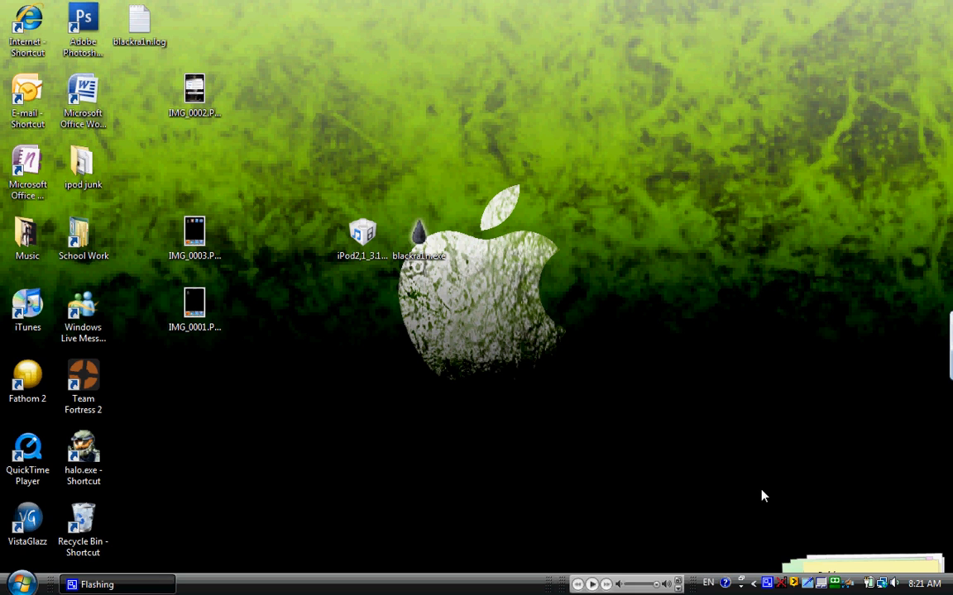
pyautogui.moveTo(775, 509)
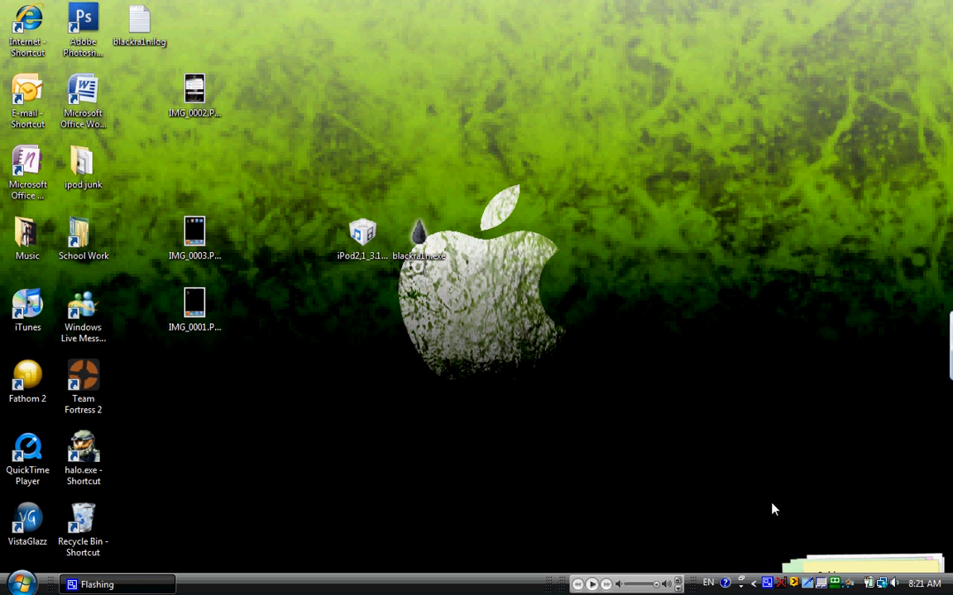
pyautogui.moveTo(658, 378)
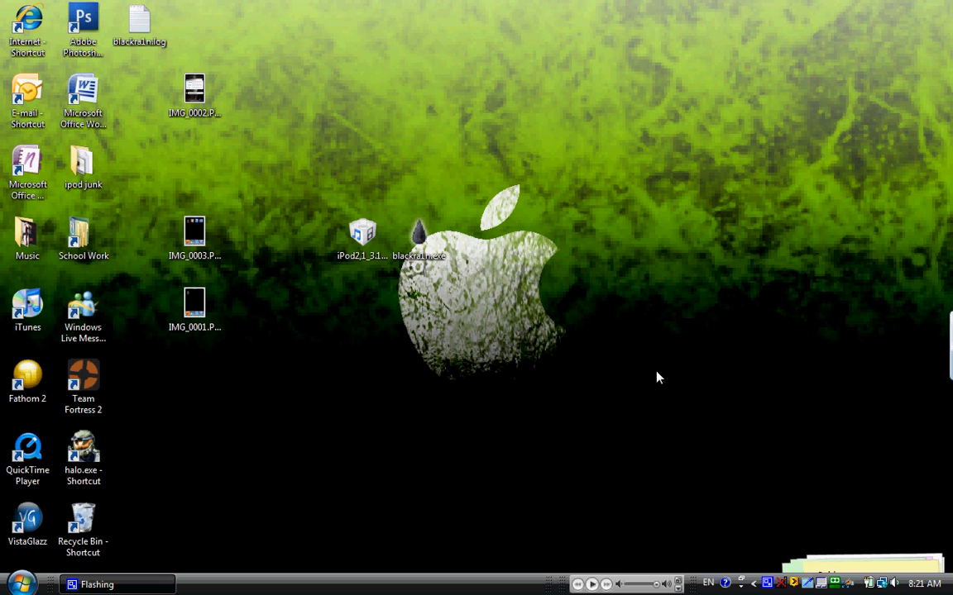
pyautogui.moveTo(655, 374)
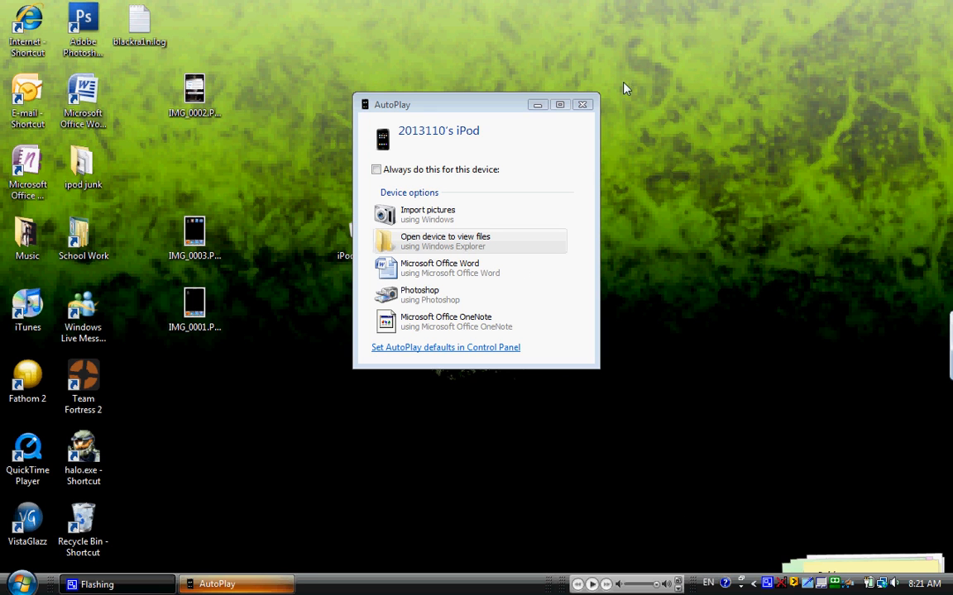
# Dismiss AutoPlay, check the synced iPod's Summary (software 3.1.2), and minimize iTunes.
pyautogui.click(582, 104)
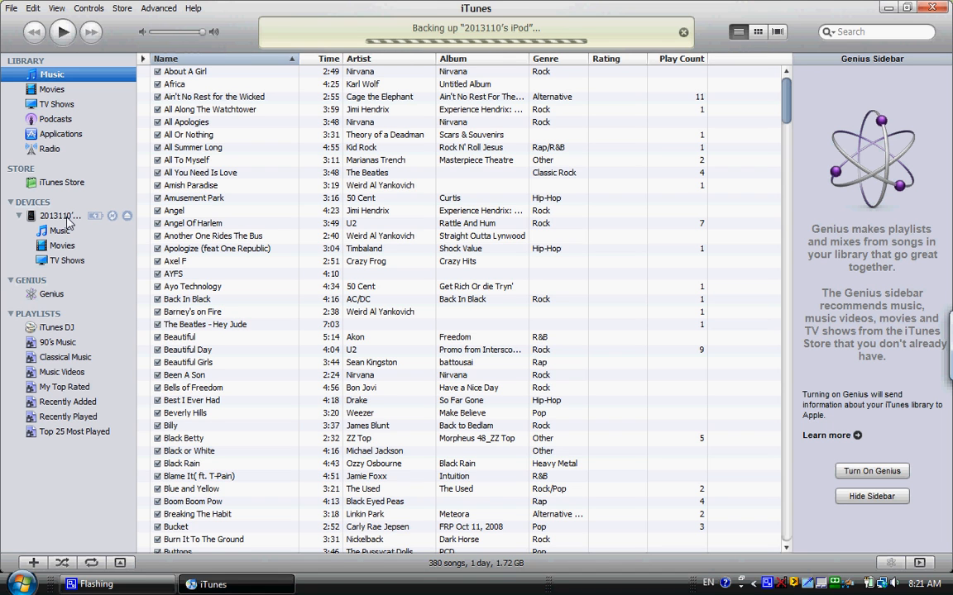
pyautogui.click(60, 215)
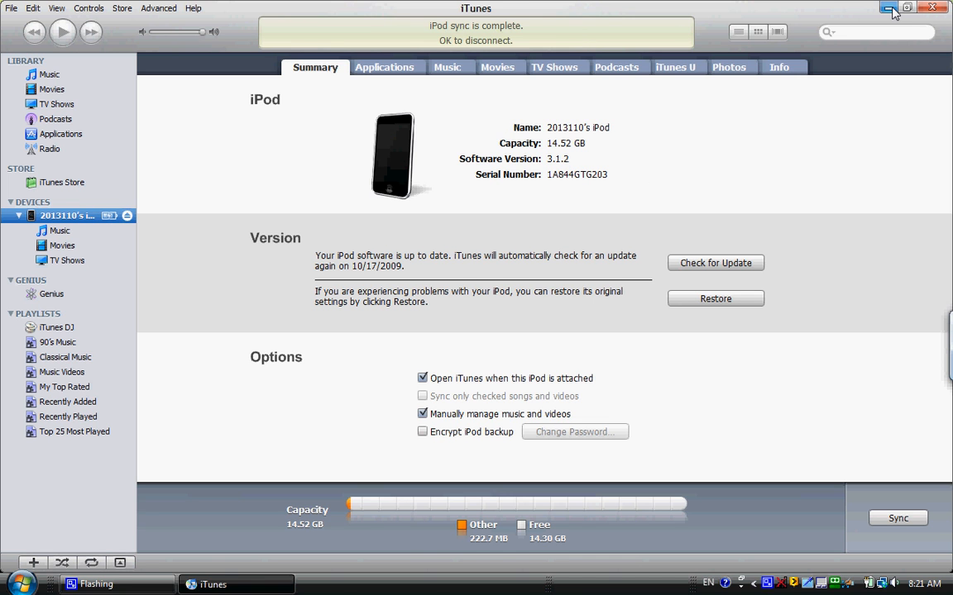
pyautogui.click(892, 7)
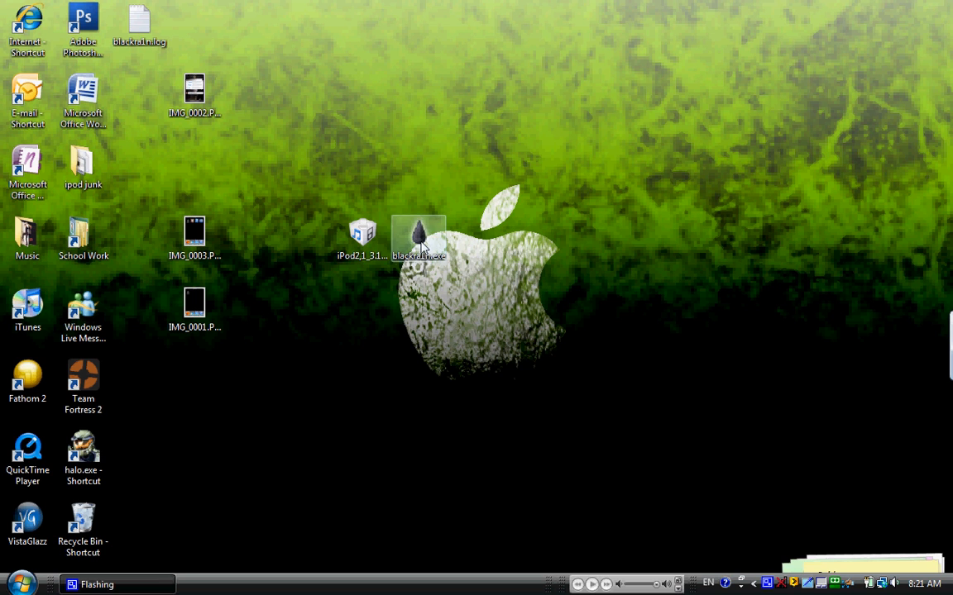
# Relaunch blackra1n.exe past the security warning and start 'make it ra1n'.
pyautogui.doubleClick(418, 236)
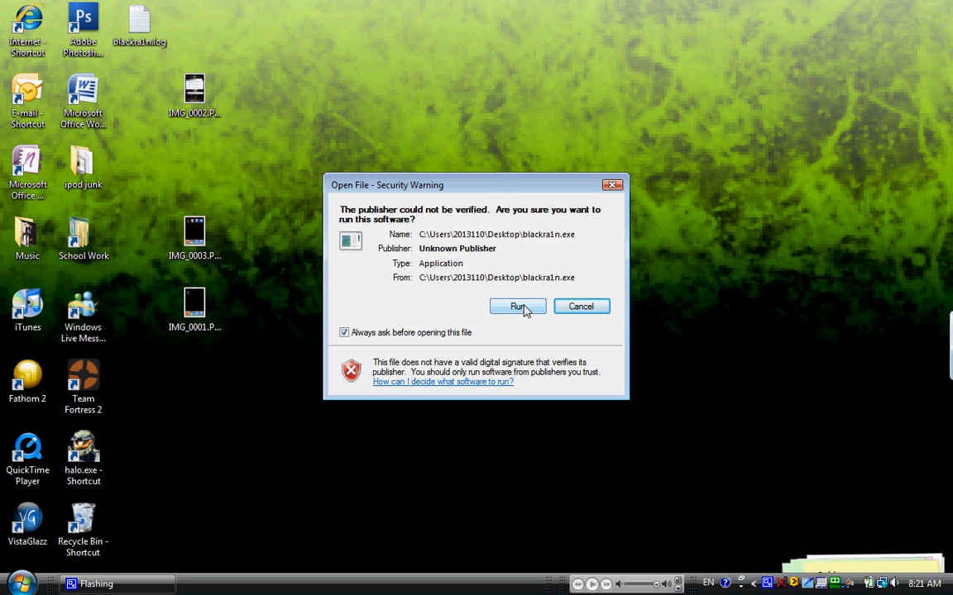
pyautogui.click(517, 307)
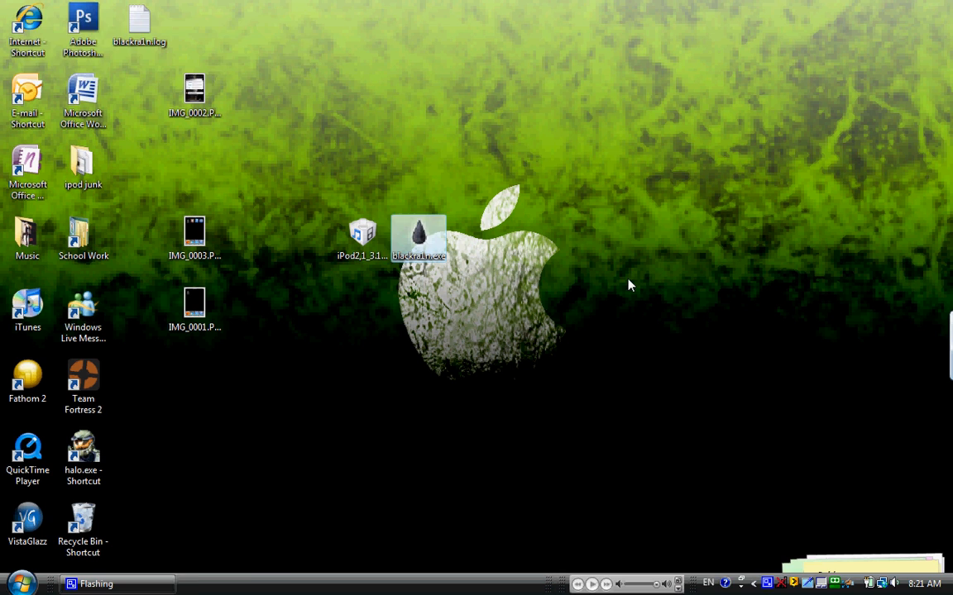
pyautogui.doubleClick(418, 234)
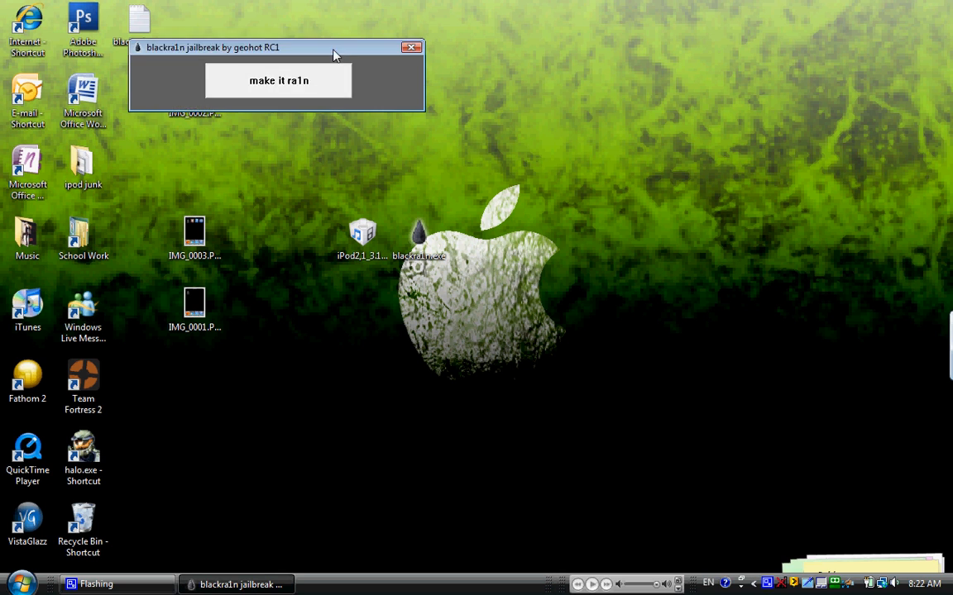
pyautogui.click(279, 81)
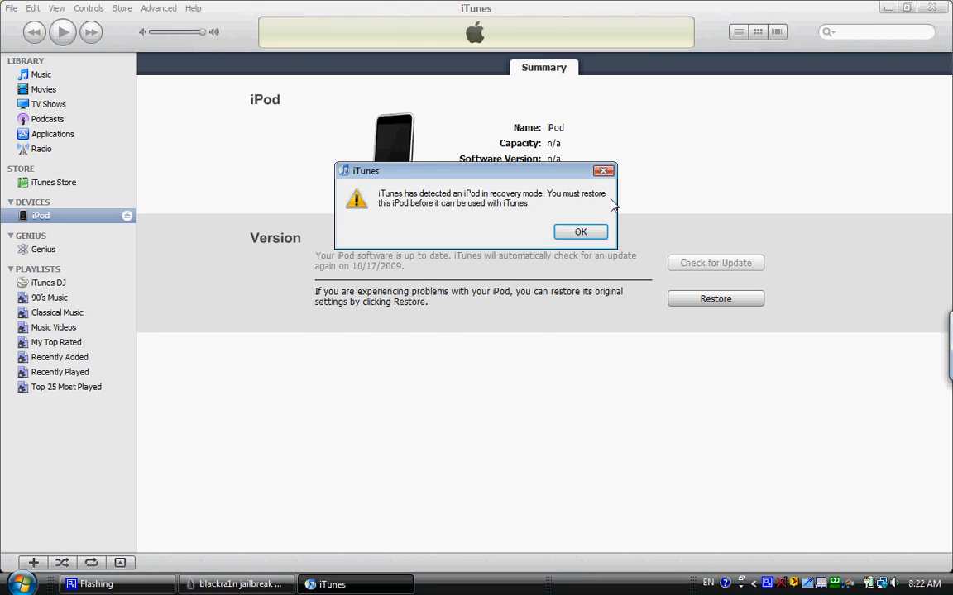
# Dismiss the iTunes message saying the iPod is in recovery mode.
pyautogui.click(580, 231)
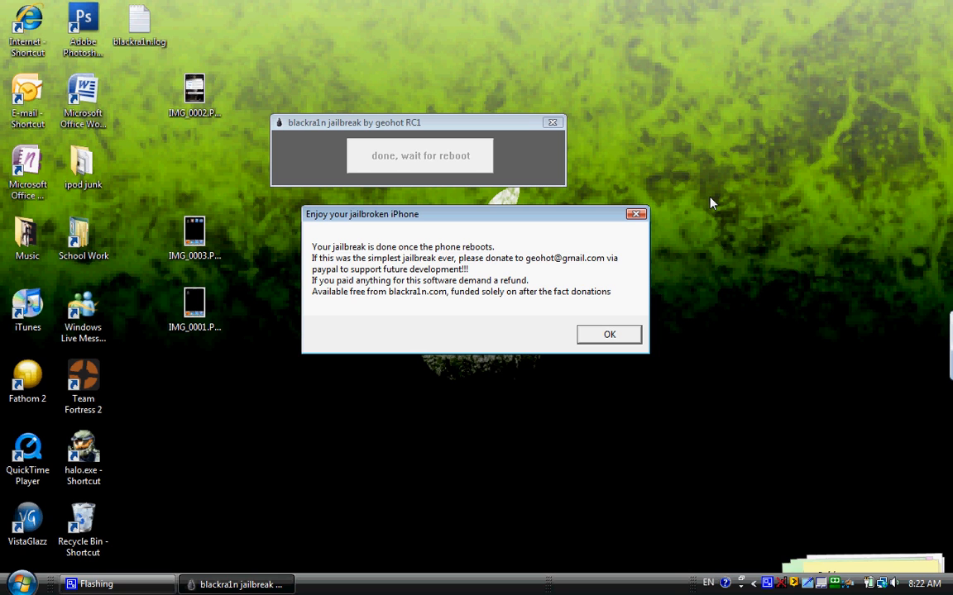
pyautogui.moveTo(279, 157)
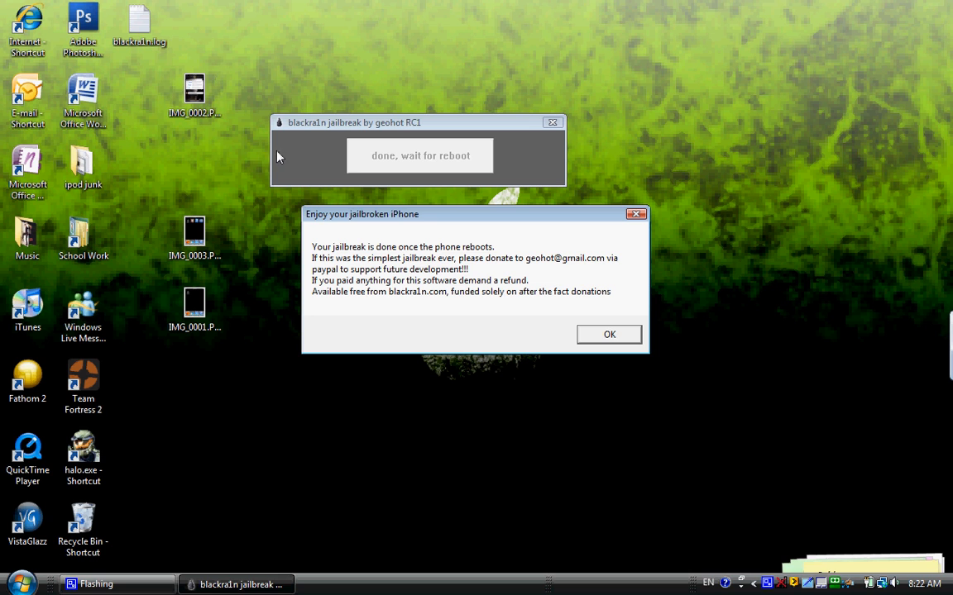
# Dismiss the 'Enjoy your jailbroken iPhone' message and select IMG_0001.PNG on the desktop.
pyautogui.click(609, 334)
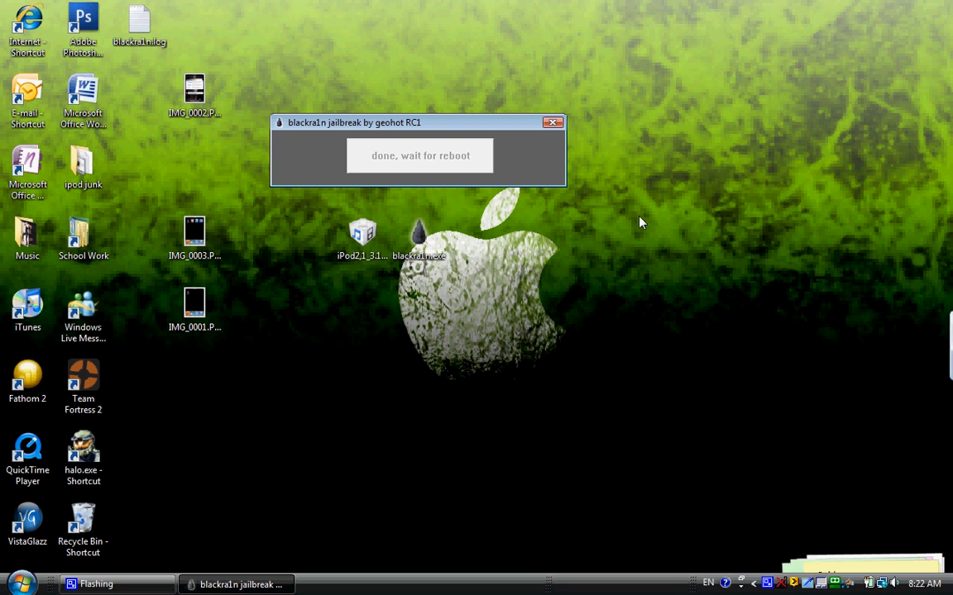
pyautogui.moveTo(214, 213)
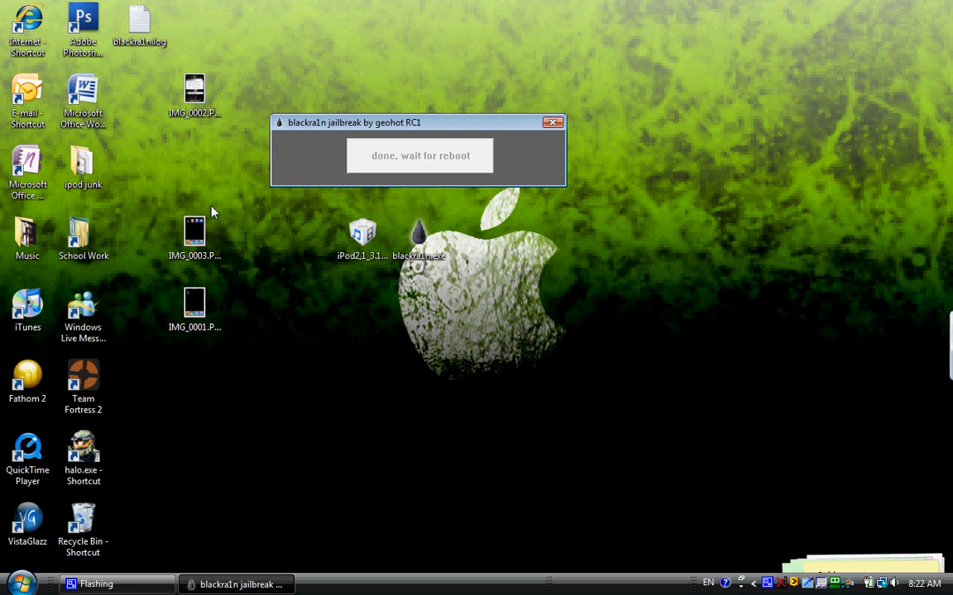
pyautogui.click(194, 310)
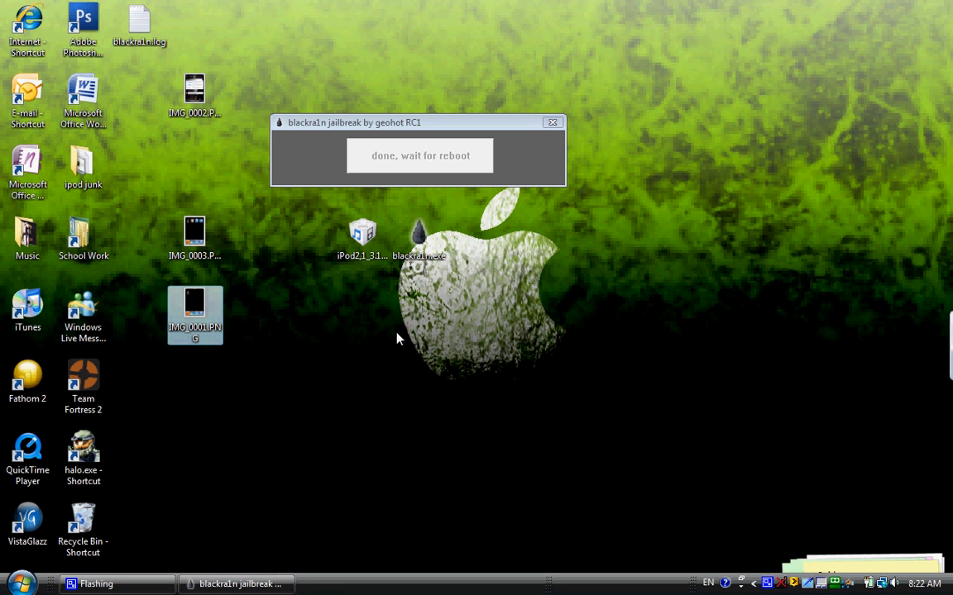
pyautogui.moveTo(398, 337)
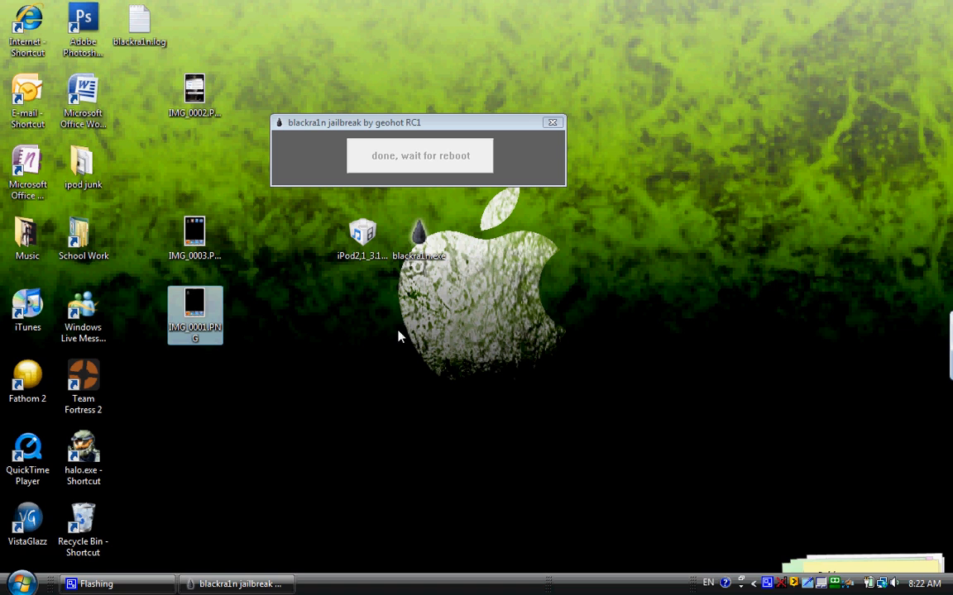
pyautogui.moveTo(413, 325)
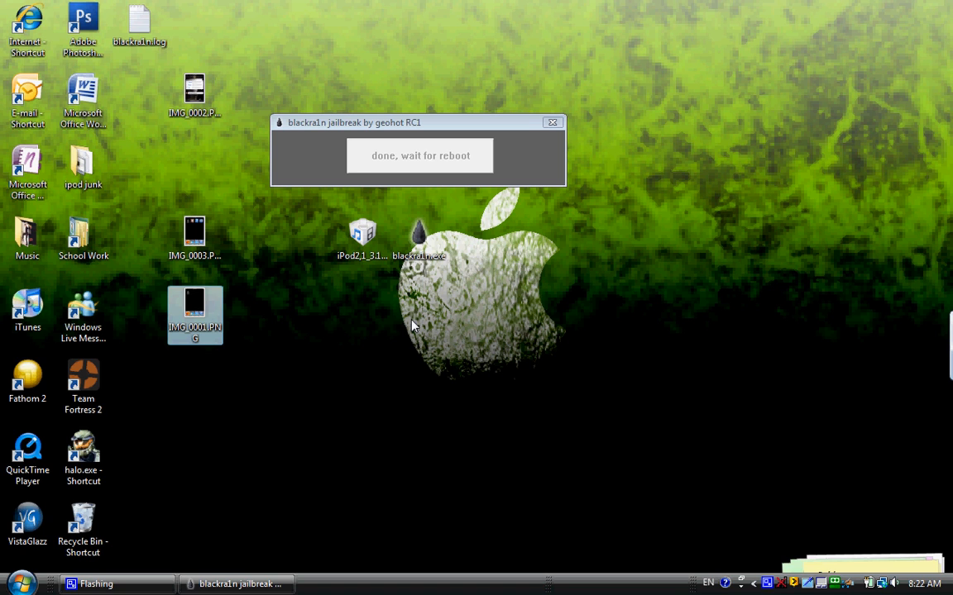
pyautogui.moveTo(188, 325)
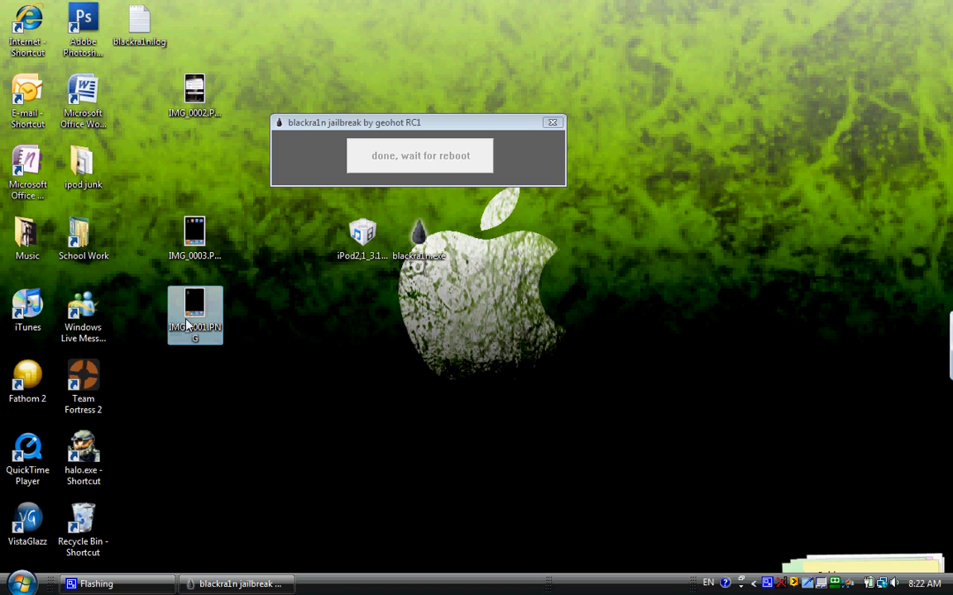
pyautogui.moveTo(444, 318)
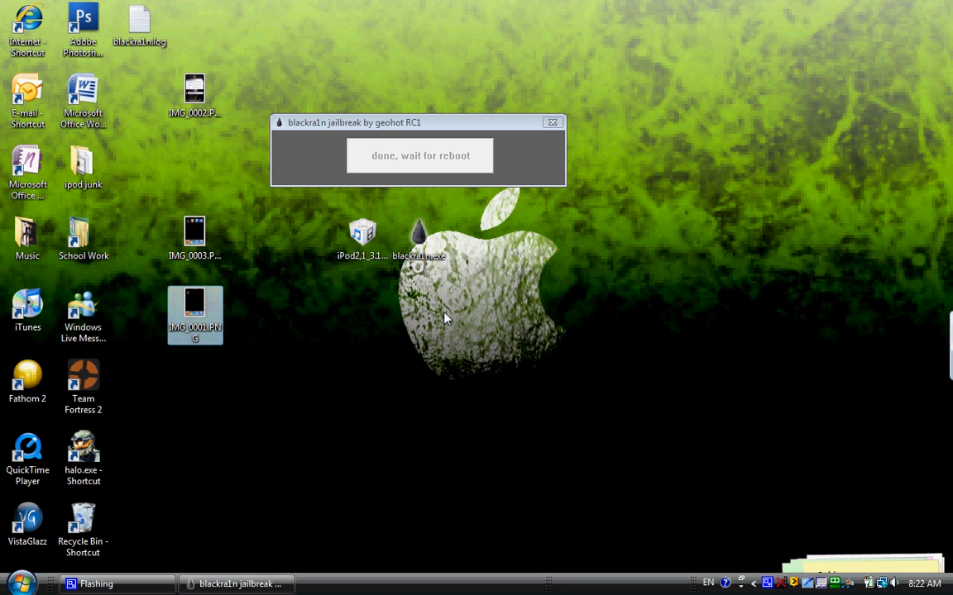
pyautogui.moveTo(591, 306)
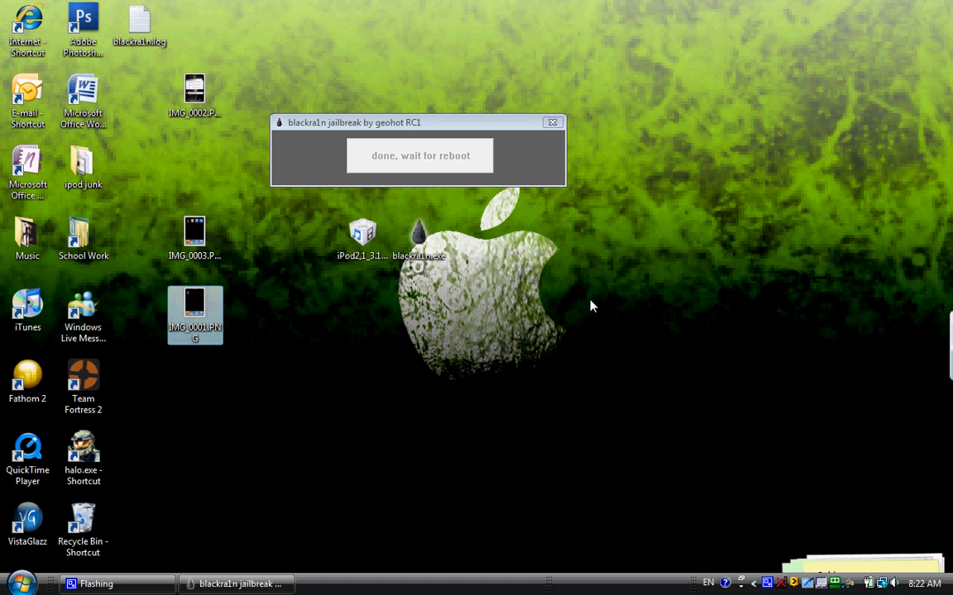
pyautogui.moveTo(610, 285)
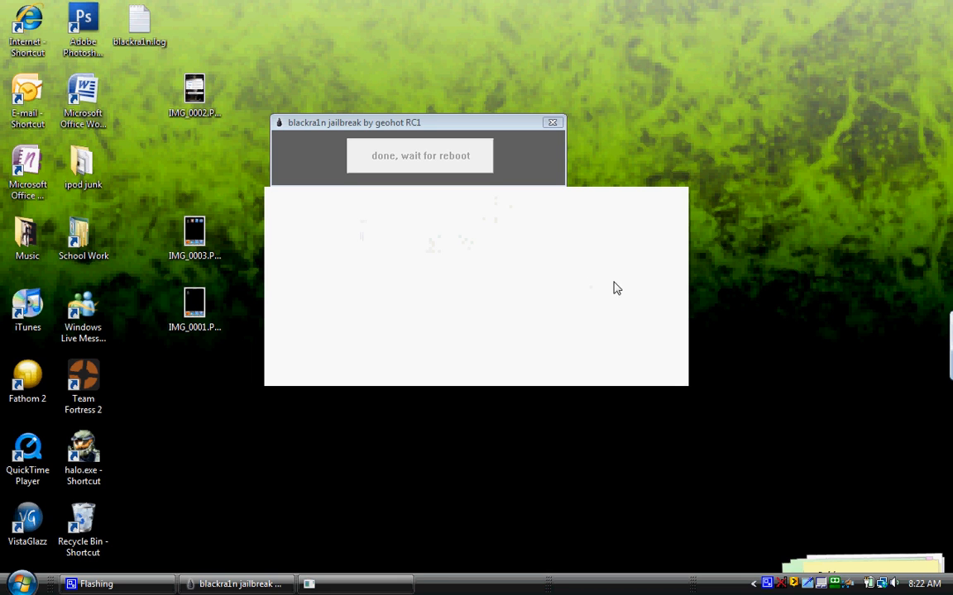
pyautogui.moveTo(730, 266)
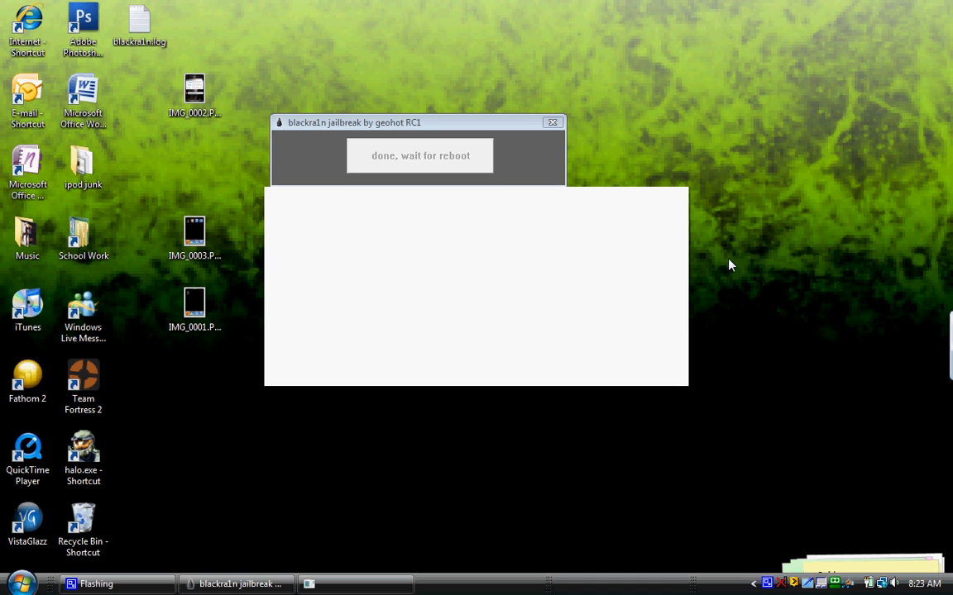
pyautogui.moveTo(719, 259)
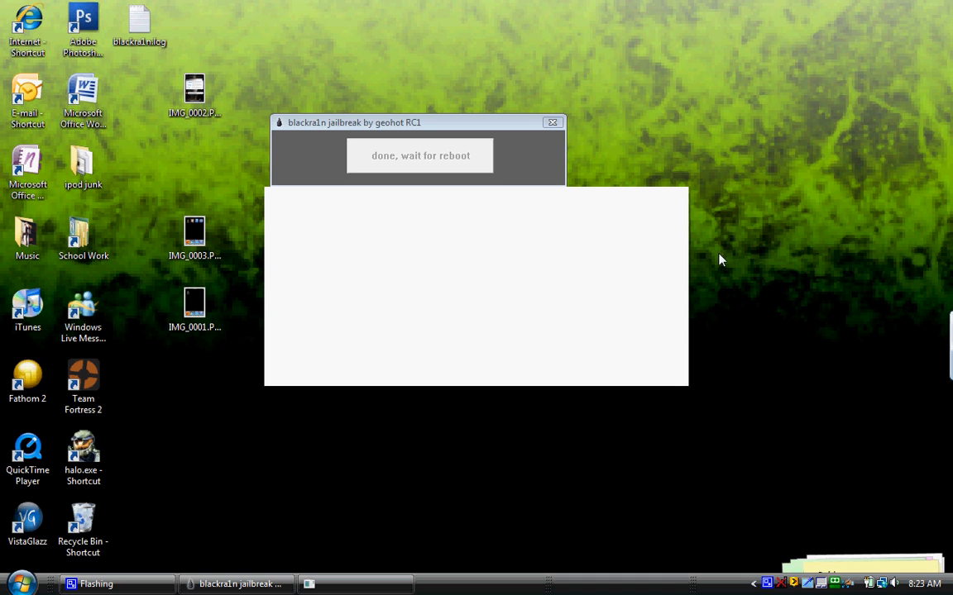
pyautogui.moveTo(822, 196)
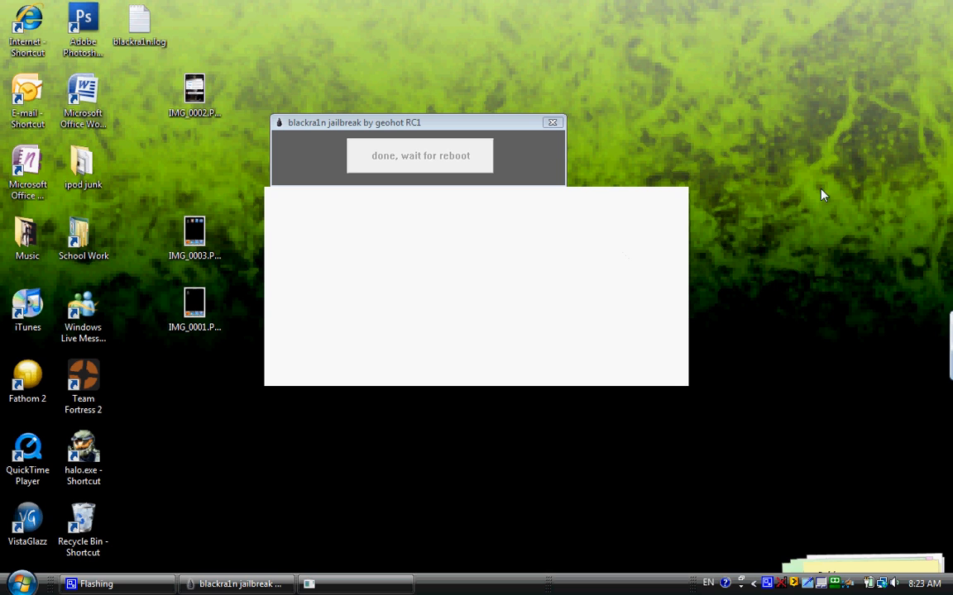
pyautogui.moveTo(650, 120)
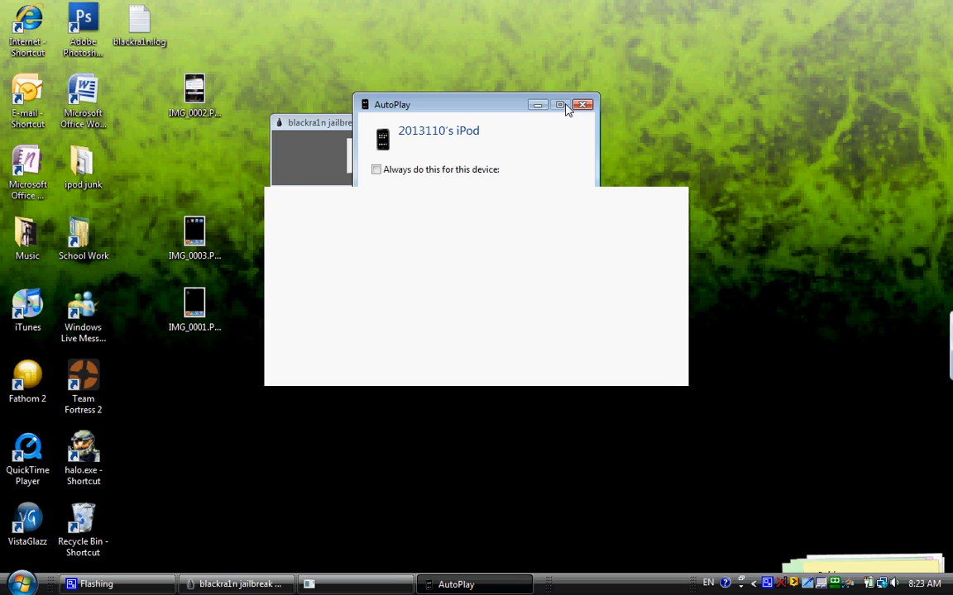
# Dismiss the rebooted iPod's AutoPlay prompt and close the finished blackra1n window.
pyautogui.click(582, 104)
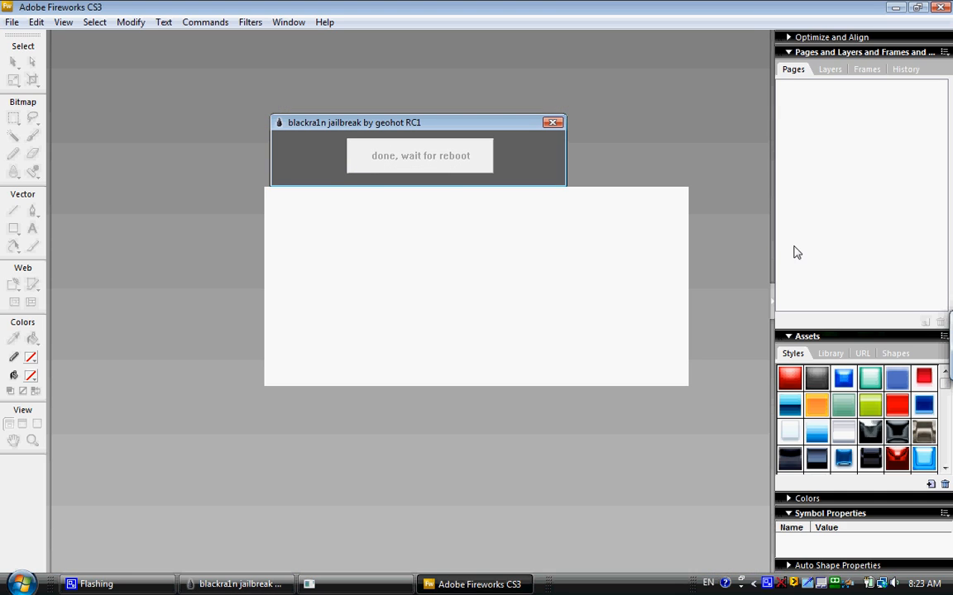
pyautogui.moveTo(720, 106)
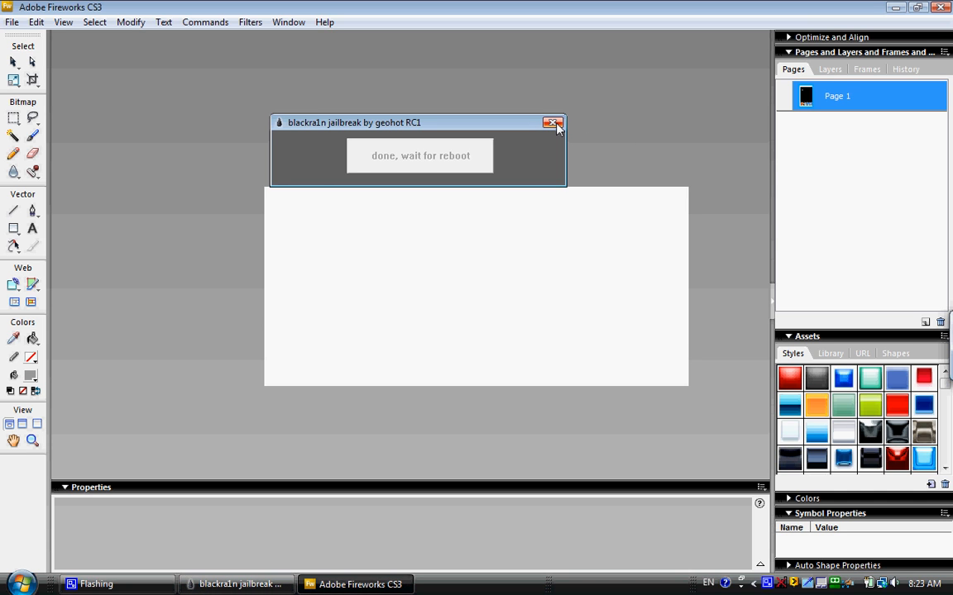
pyautogui.click(553, 122)
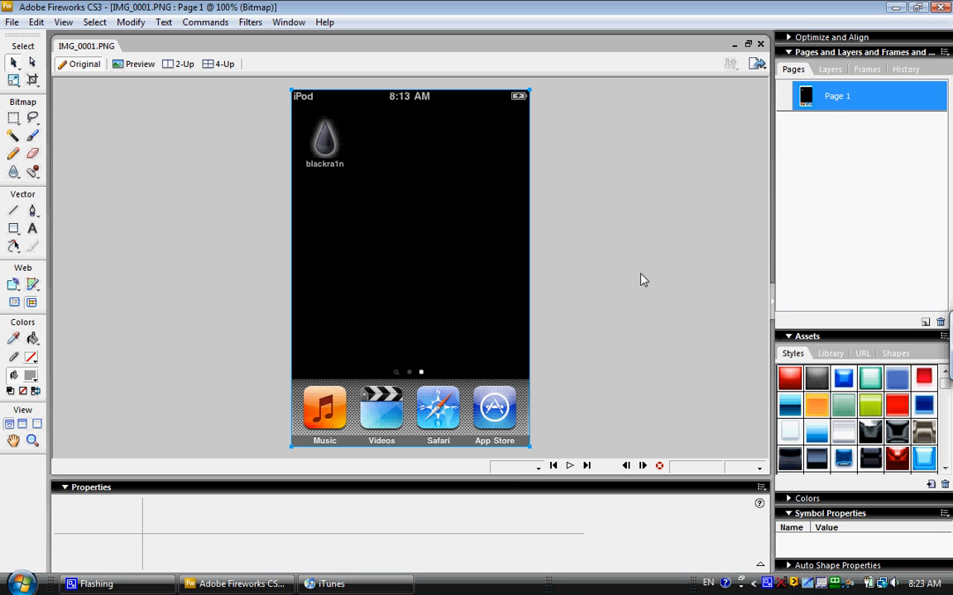
pyautogui.moveTo(607, 212)
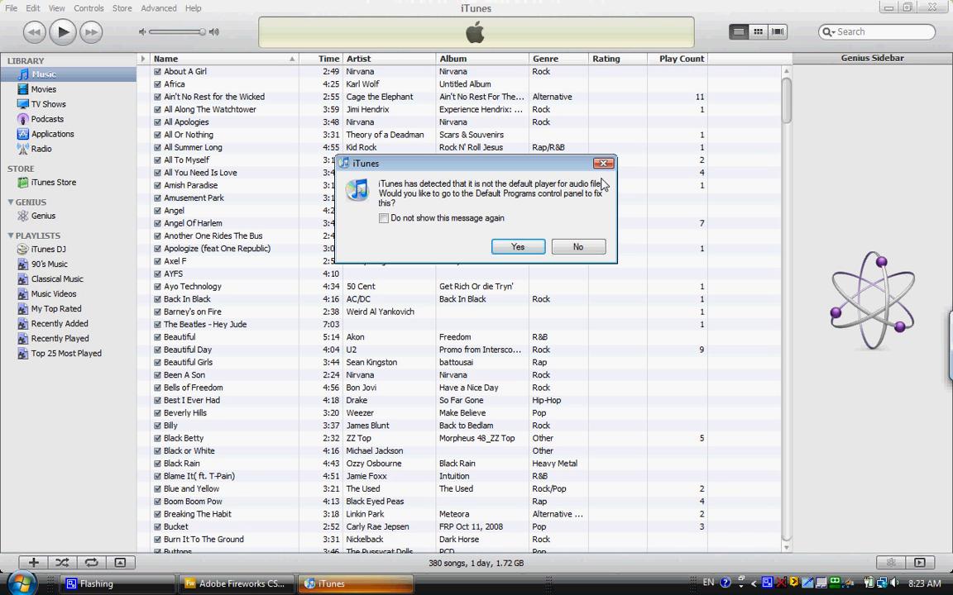
pyautogui.moveTo(581, 228)
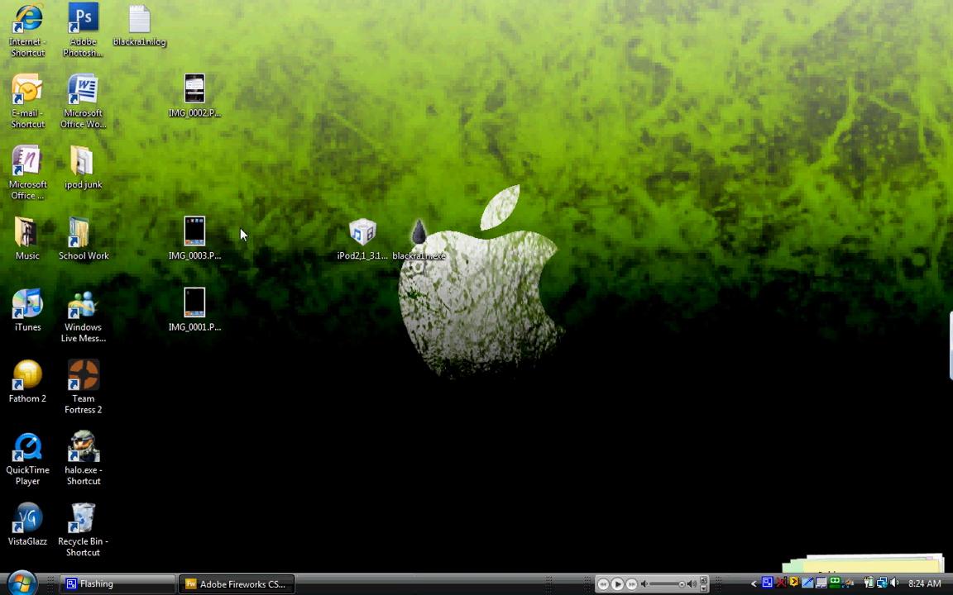
# Open IMG_0002.PNG with Microsoft Office Picture Manager from the right-click Open With menu.
pyautogui.rightClick(194, 95)
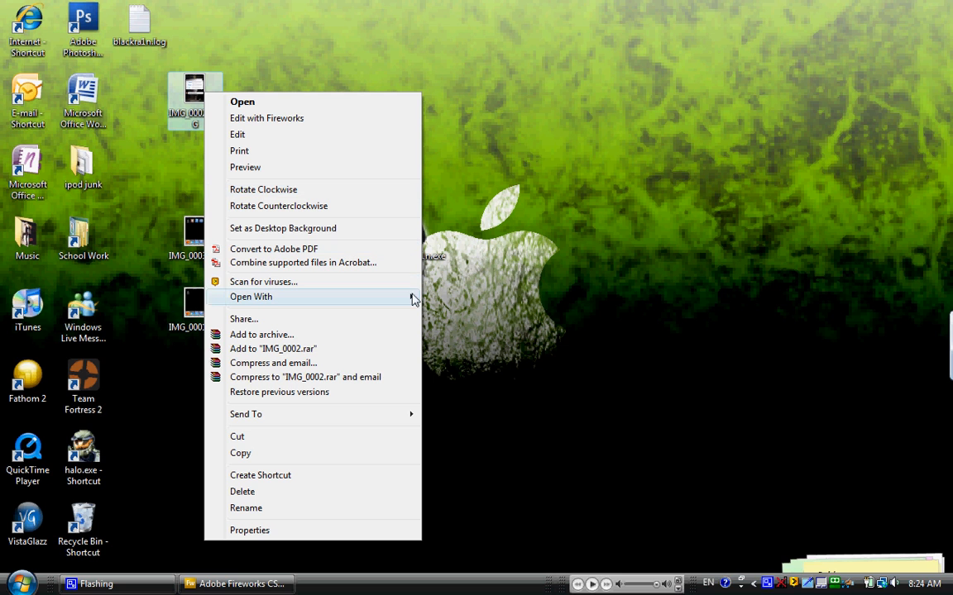
pyautogui.click(250, 297)
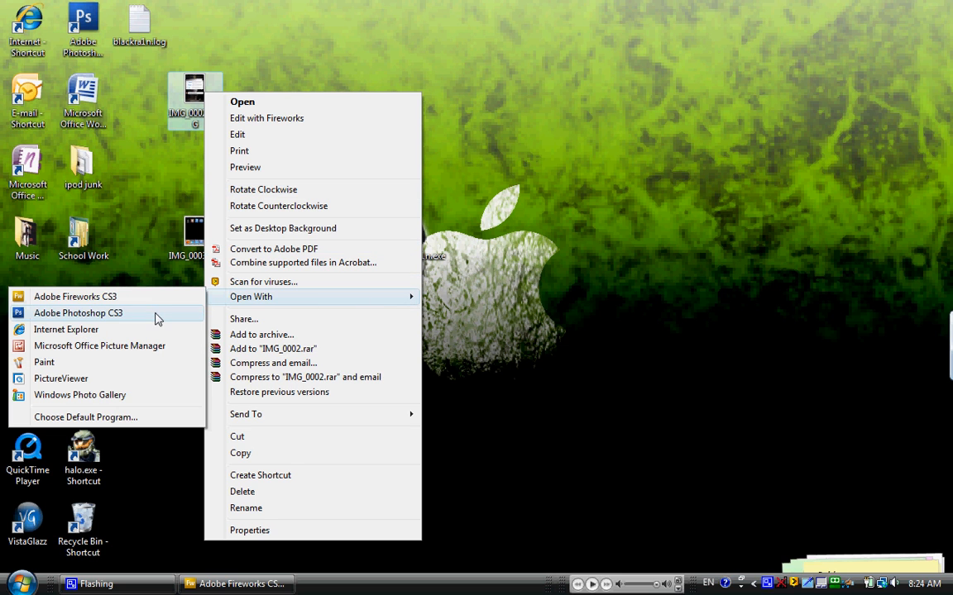
pyautogui.click(557, 154)
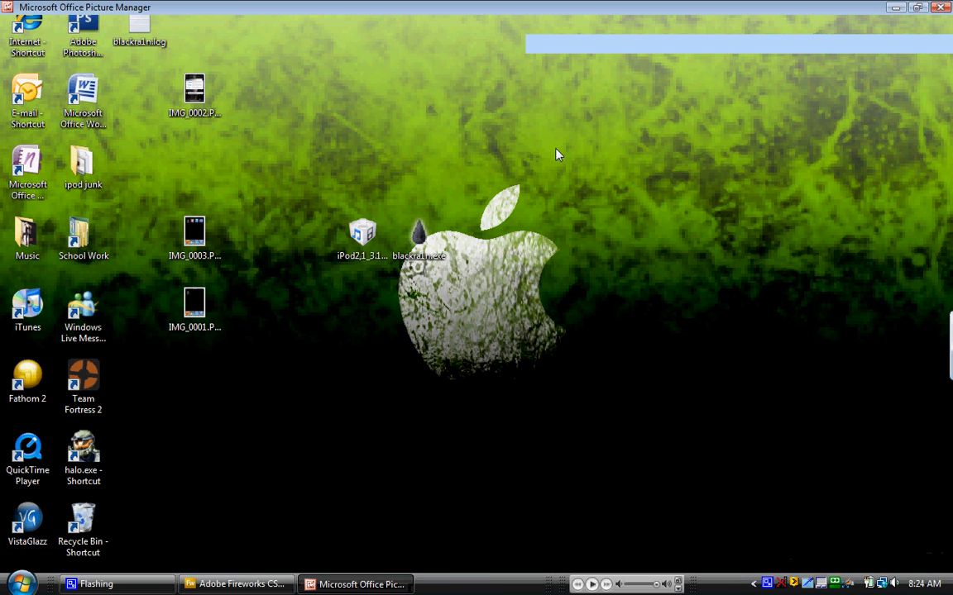
pyautogui.click(360, 584)
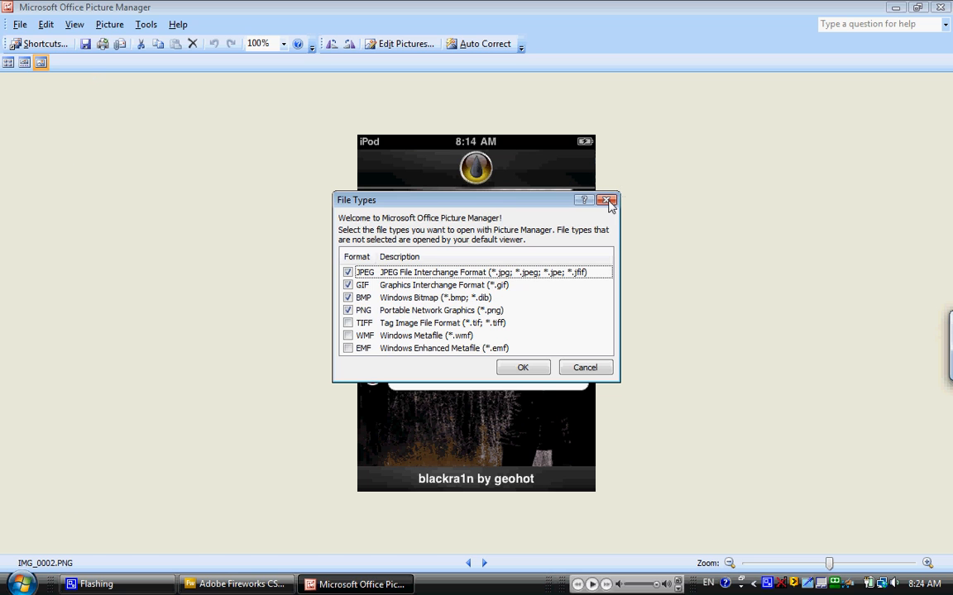
# Close Picture Manager's file-types welcome prompt to reveal the IMG_0002.PNG screenshot.
pyautogui.click(607, 200)
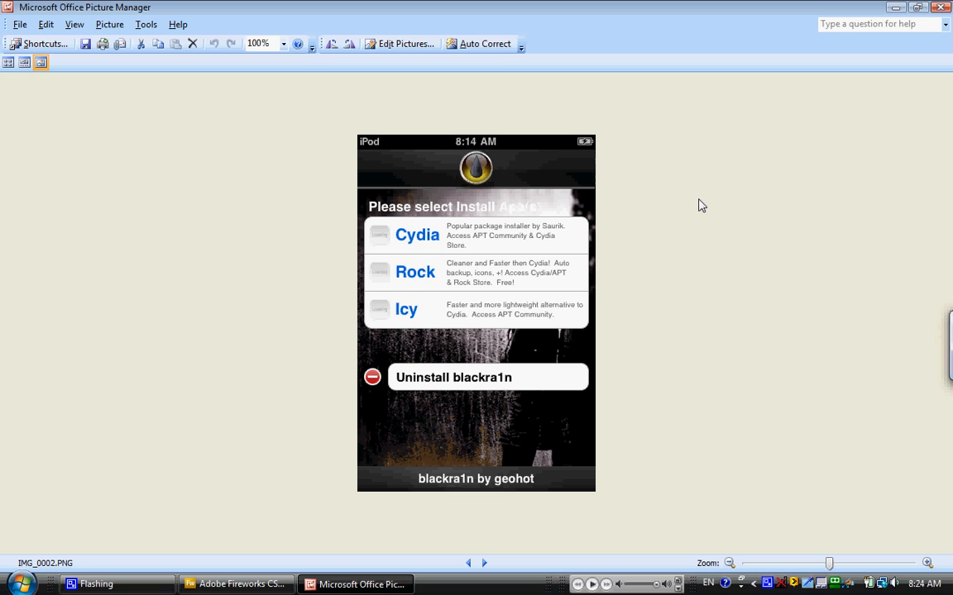
pyautogui.moveTo(681, 242)
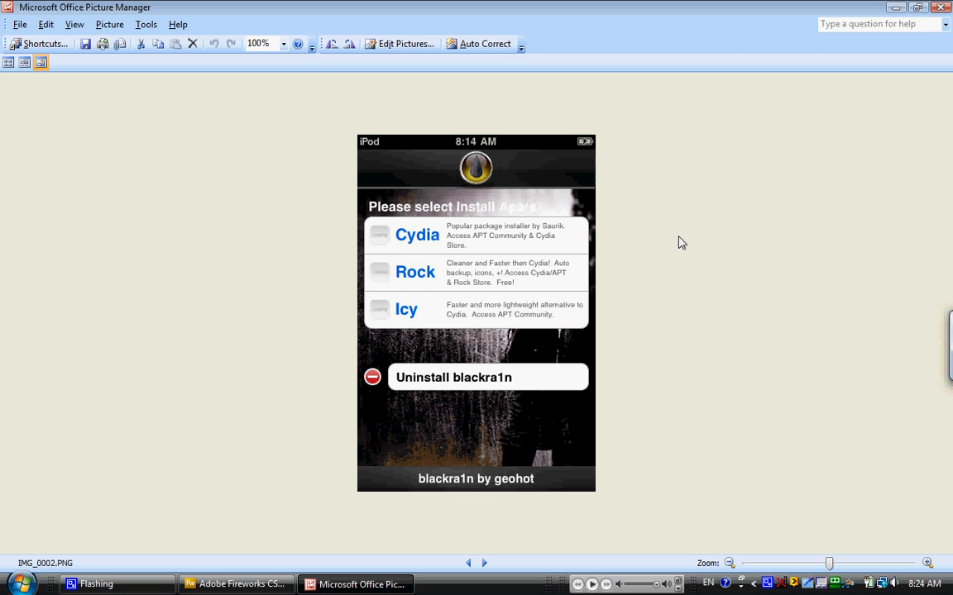
pyautogui.moveTo(678, 240)
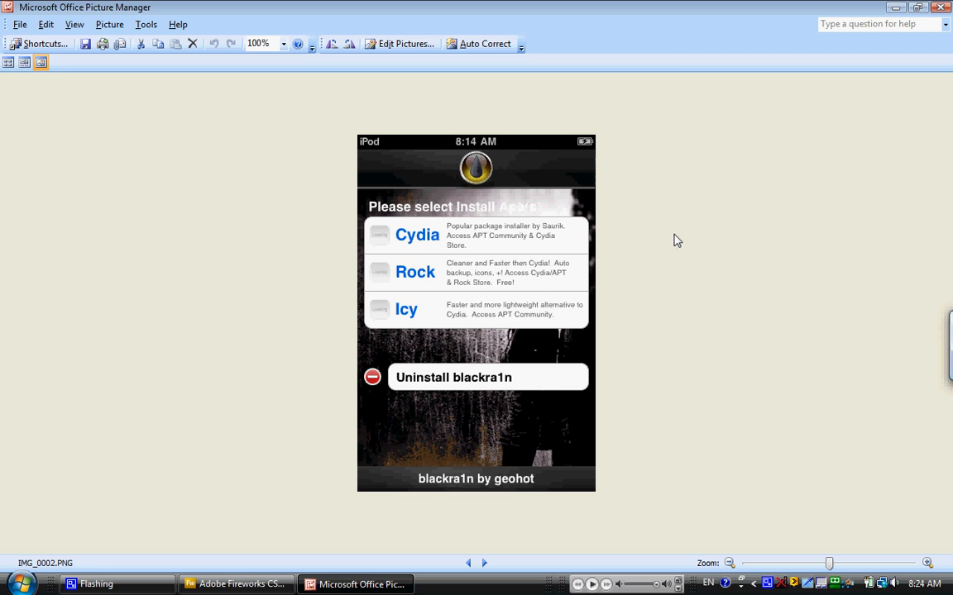
pyautogui.moveTo(680, 232)
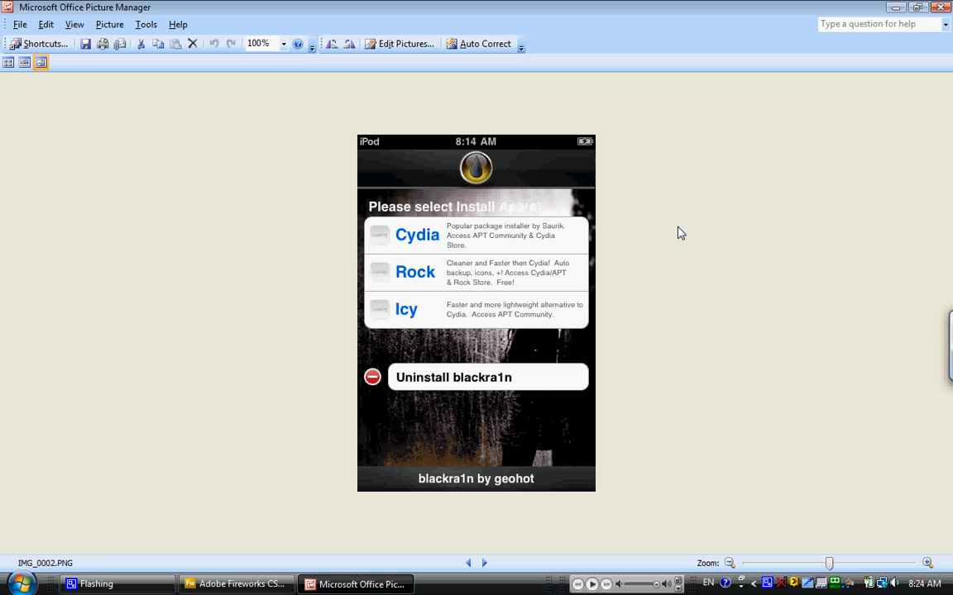
pyautogui.moveTo(647, 255)
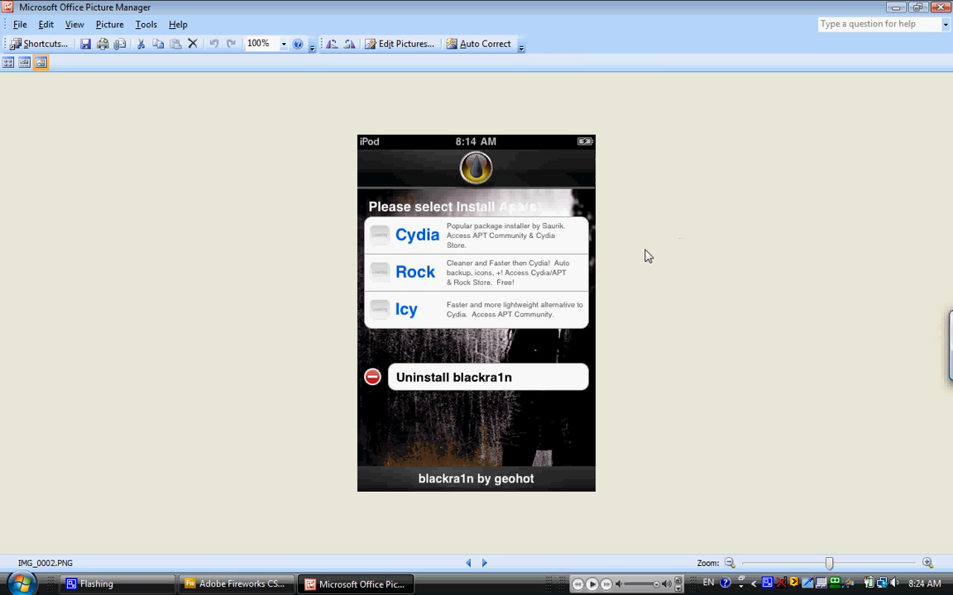
pyautogui.moveTo(730, 184)
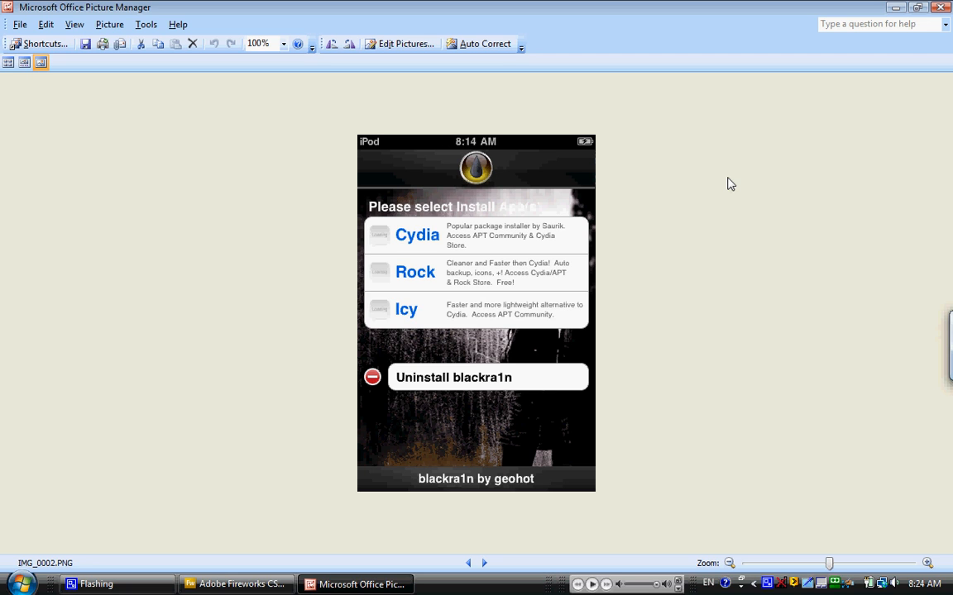
pyautogui.moveTo(715, 122)
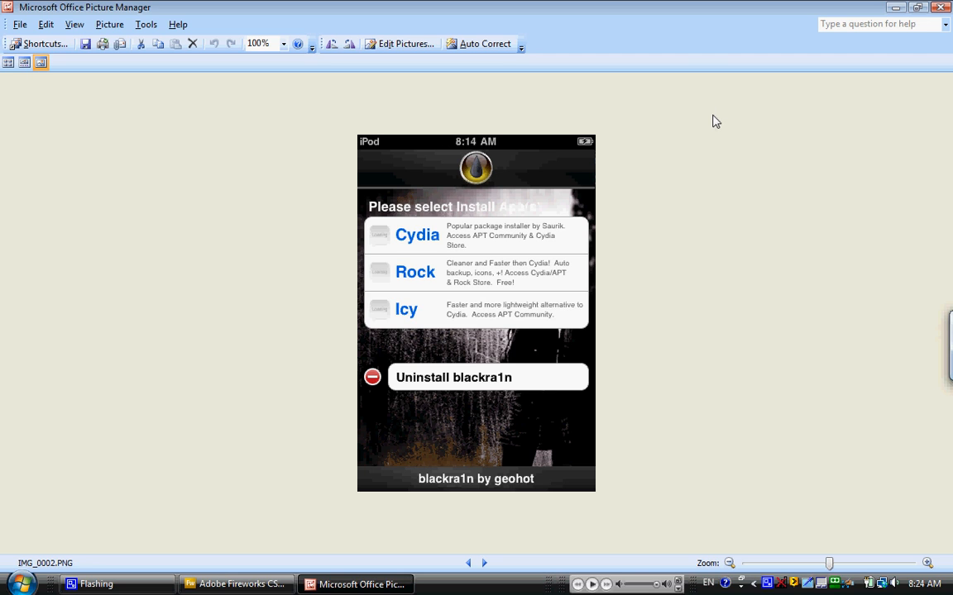
pyautogui.moveTo(716, 191)
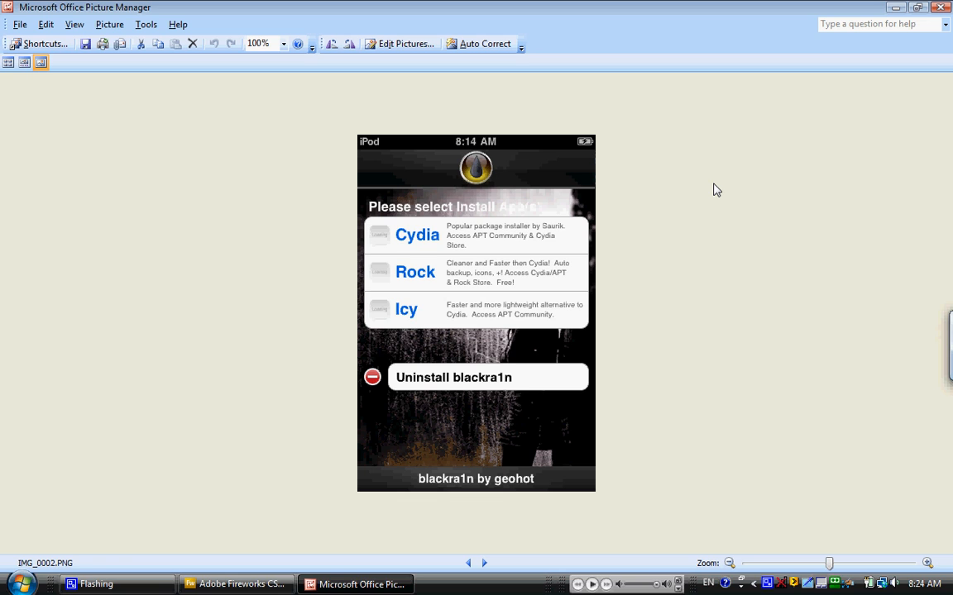
pyautogui.moveTo(700, 219)
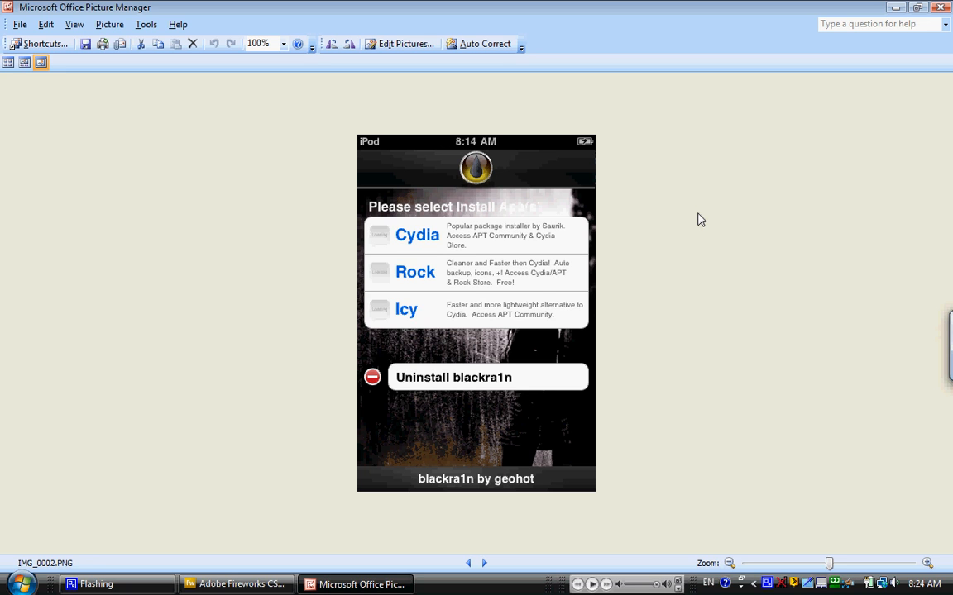
pyautogui.moveTo(687, 225)
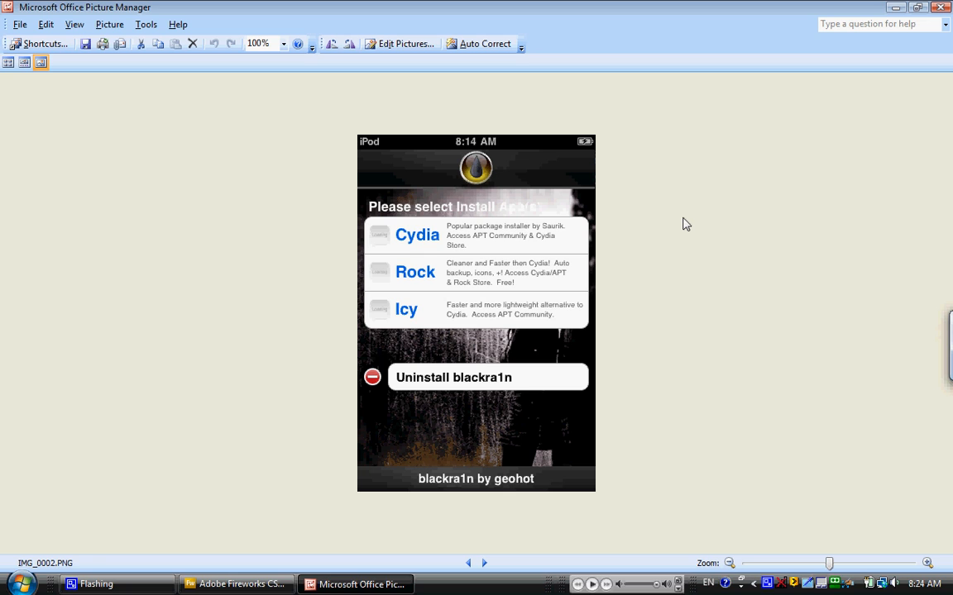
pyautogui.moveTo(681, 230)
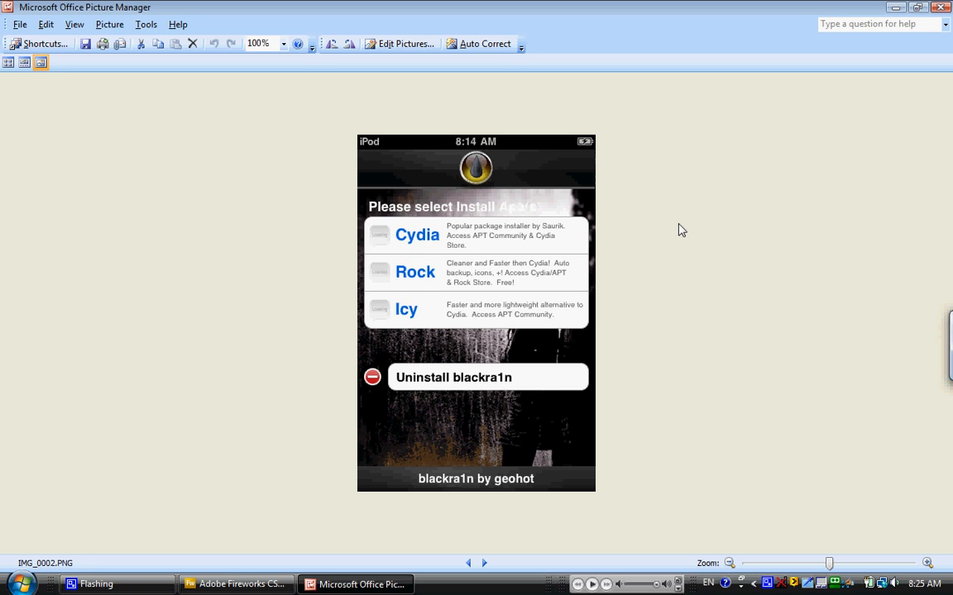
pyautogui.moveTo(674, 228)
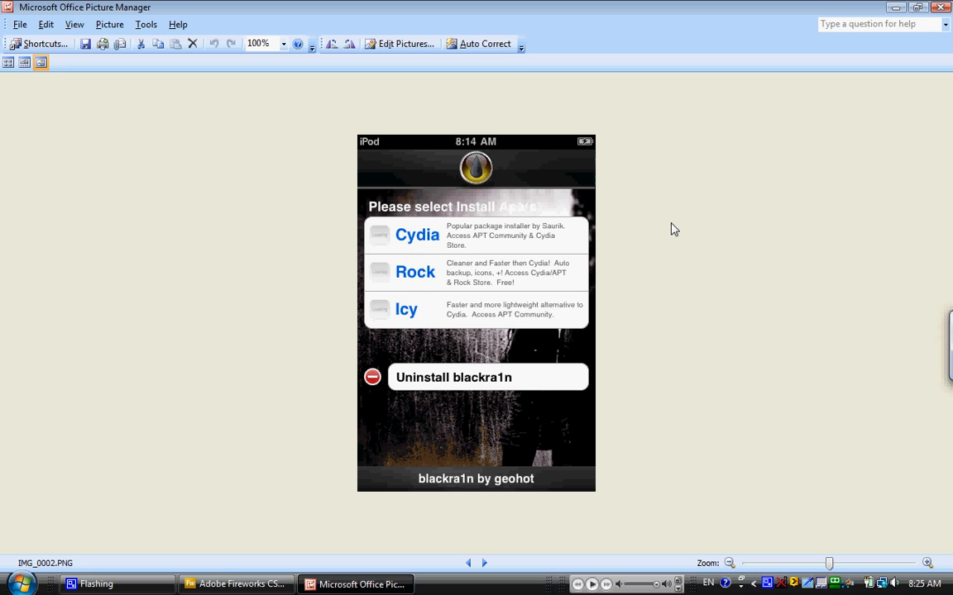
pyautogui.moveTo(683, 228)
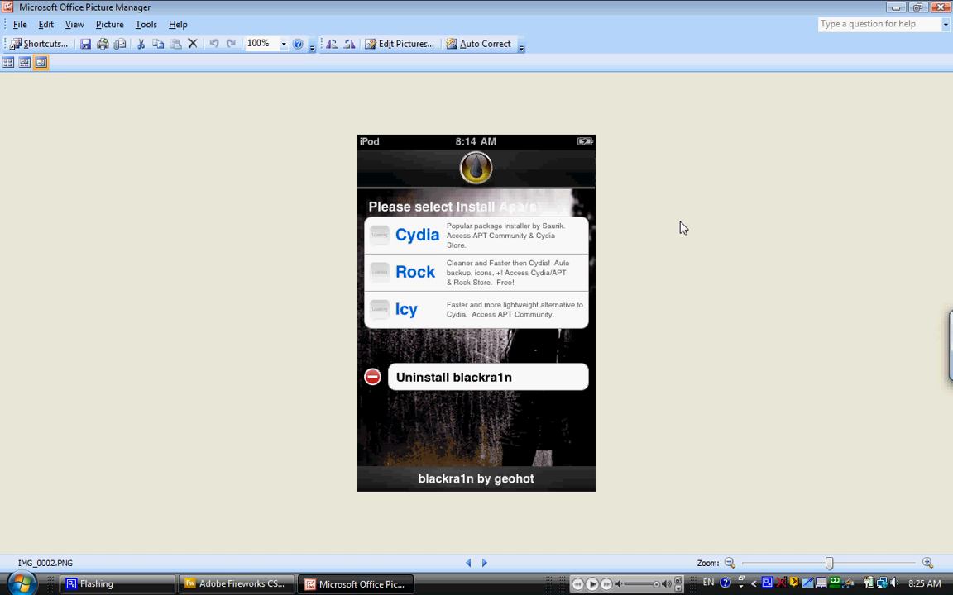
pyautogui.moveTo(878, 10)
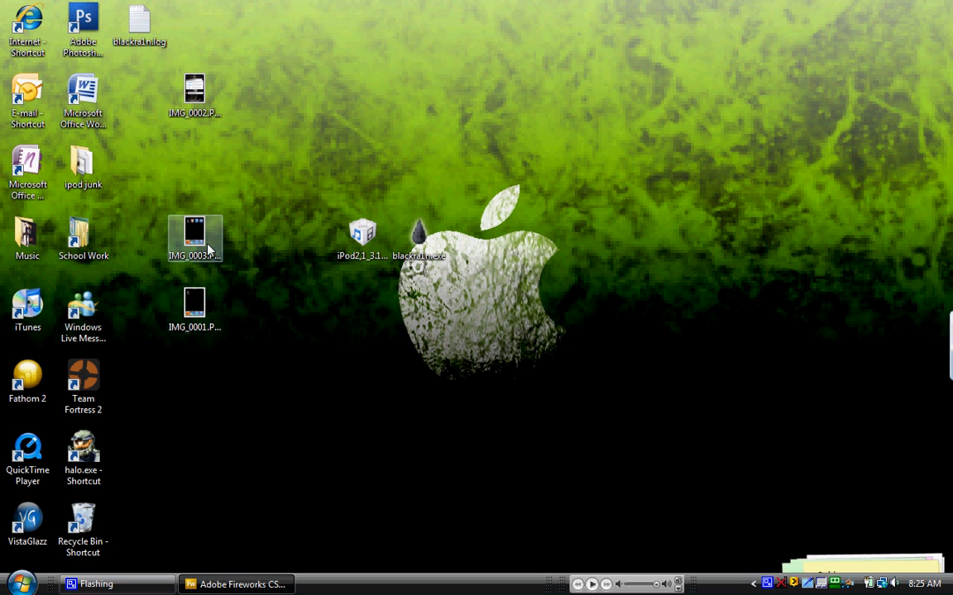
# Open IMG_0003.PNG in Fireworks, then minimise Fireworks to the desktop.
pyautogui.click(195, 238)
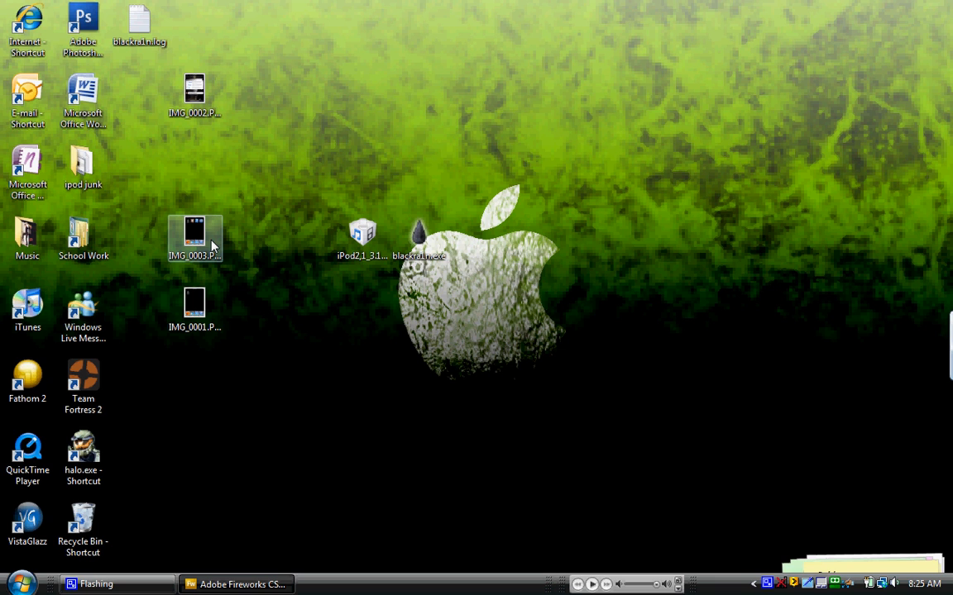
pyautogui.doubleClick(194, 237)
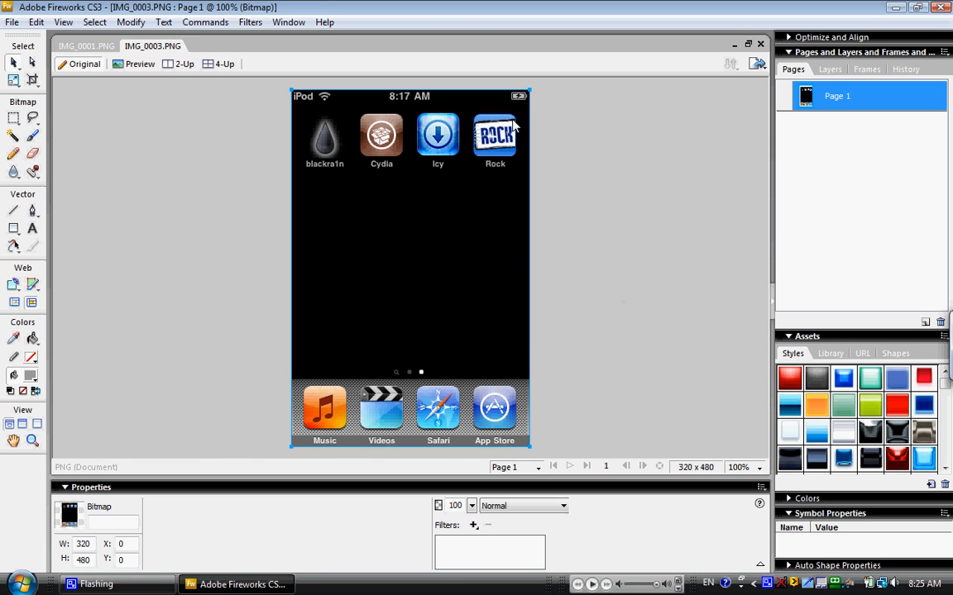
pyautogui.moveTo(602, 197)
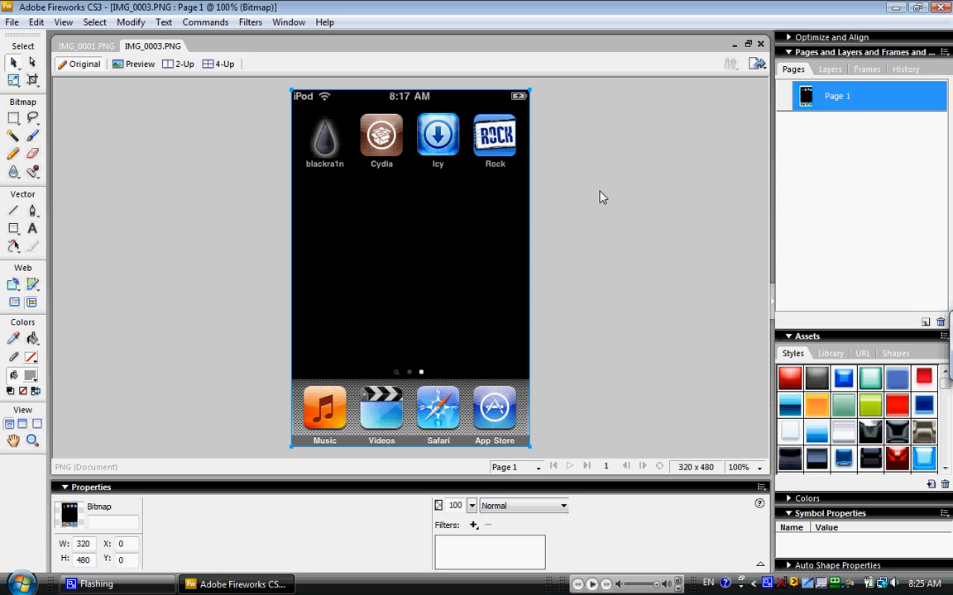
pyautogui.moveTo(625, 77)
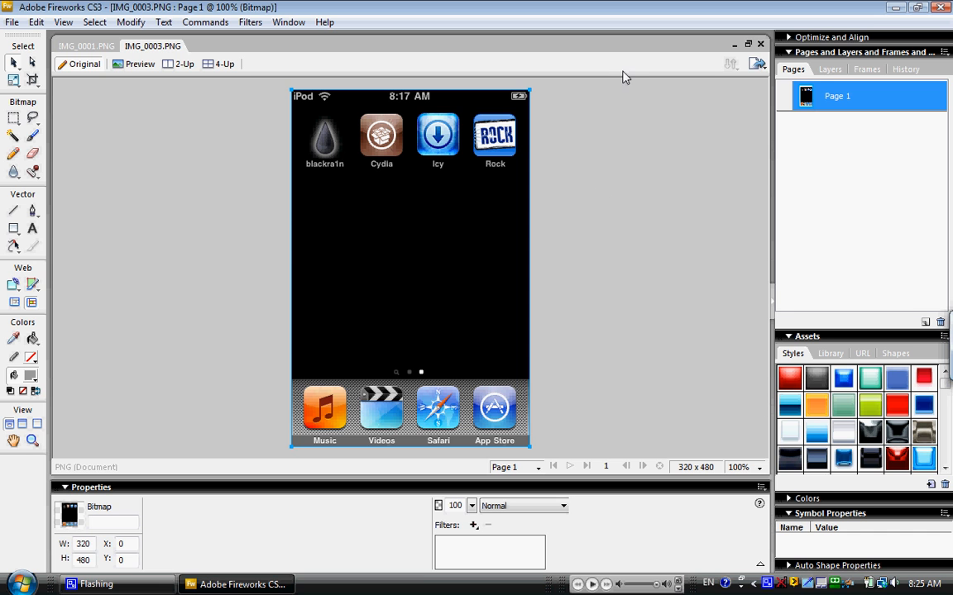
pyautogui.click(734, 43)
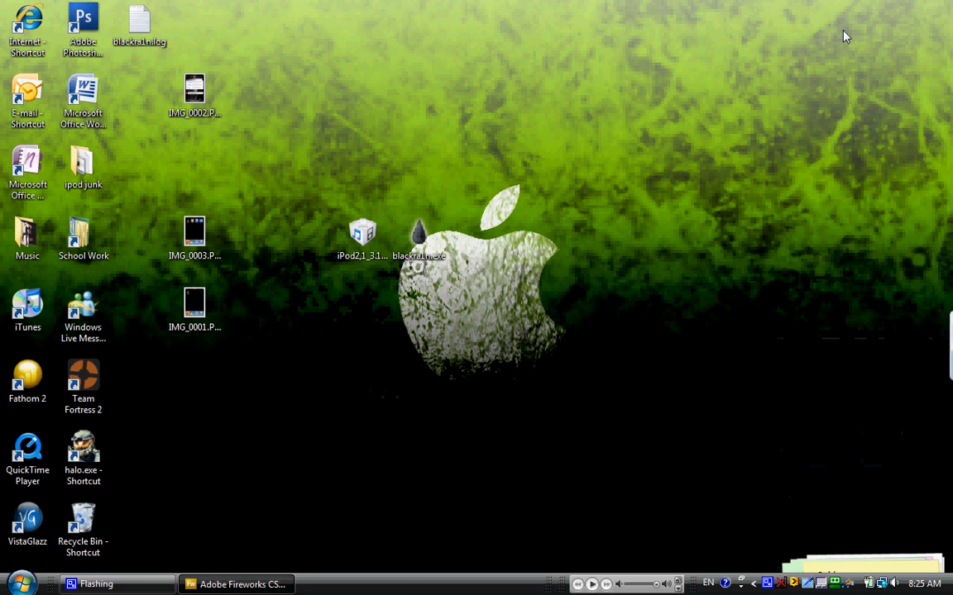
pyautogui.moveTo(726, 584)
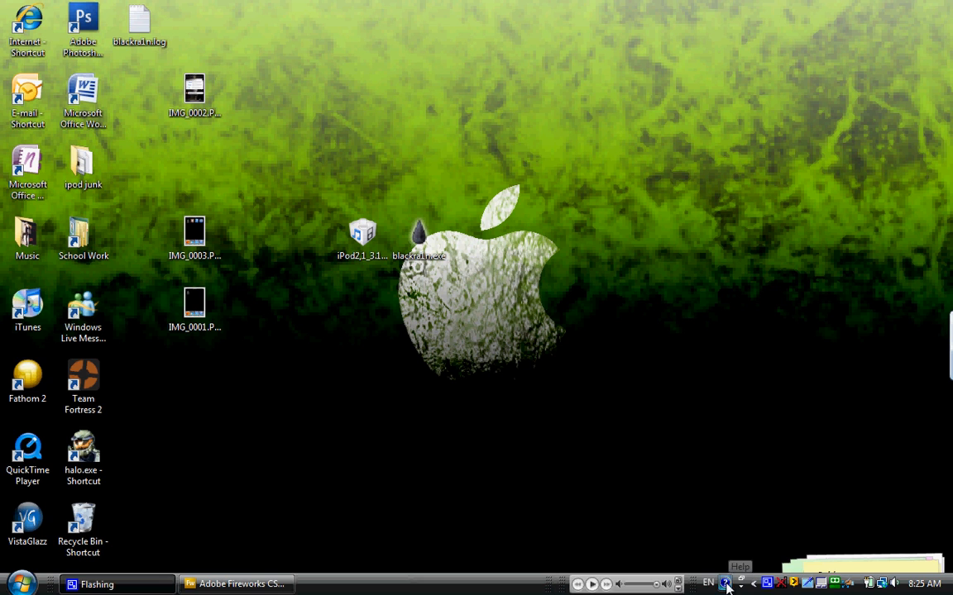
pyautogui.moveTo(727, 323)
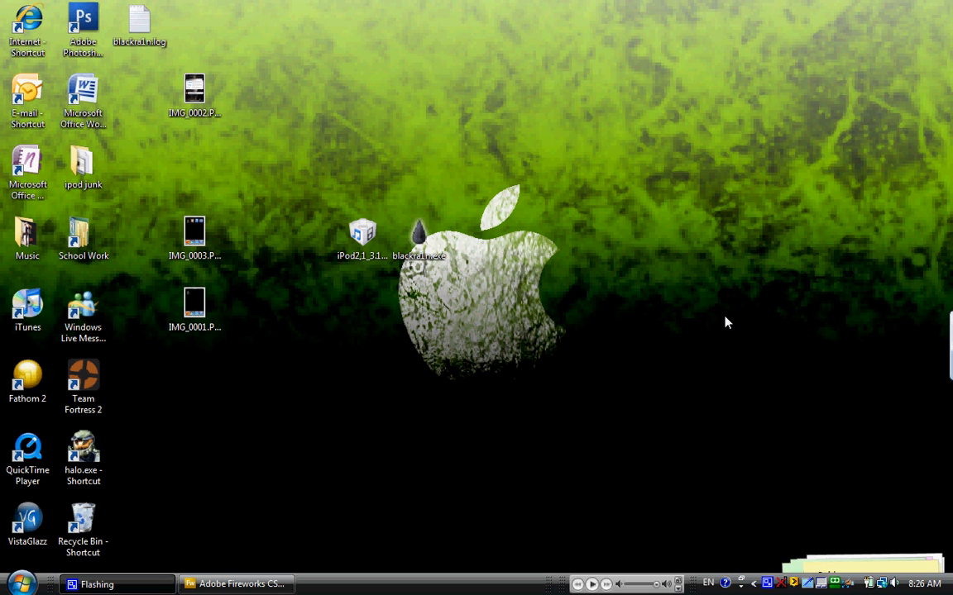
pyautogui.moveTo(724, 379)
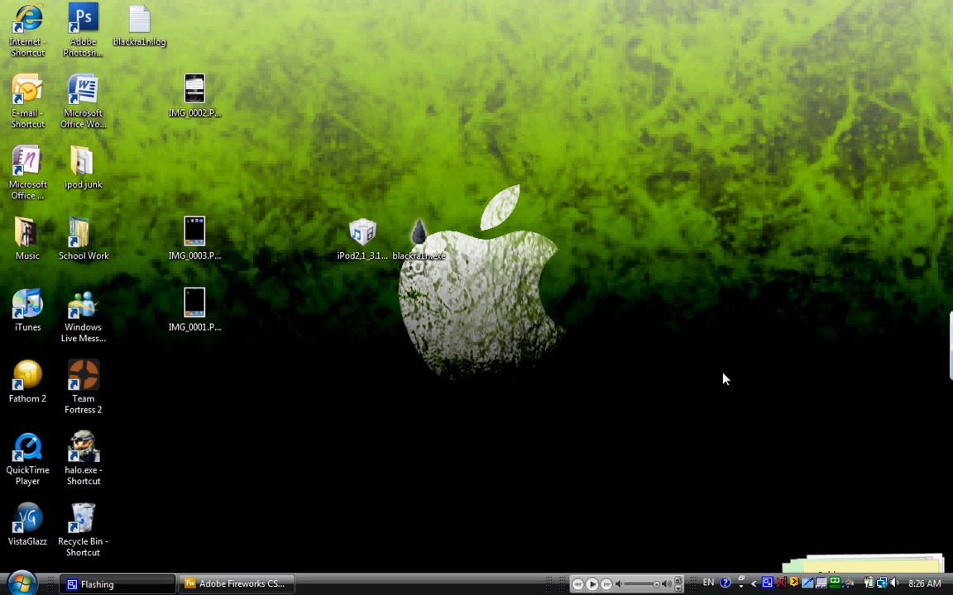
pyautogui.moveTo(740, 431)
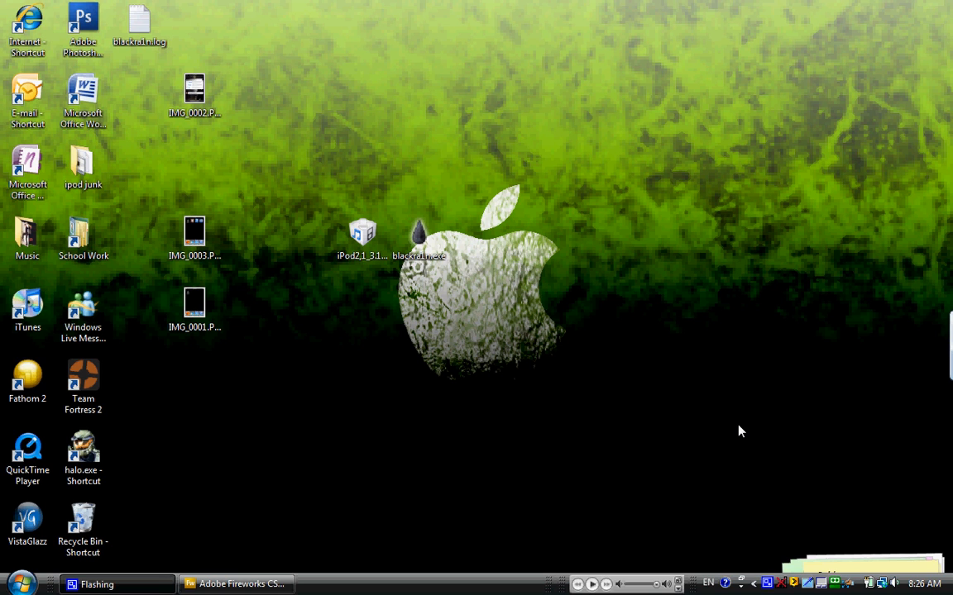